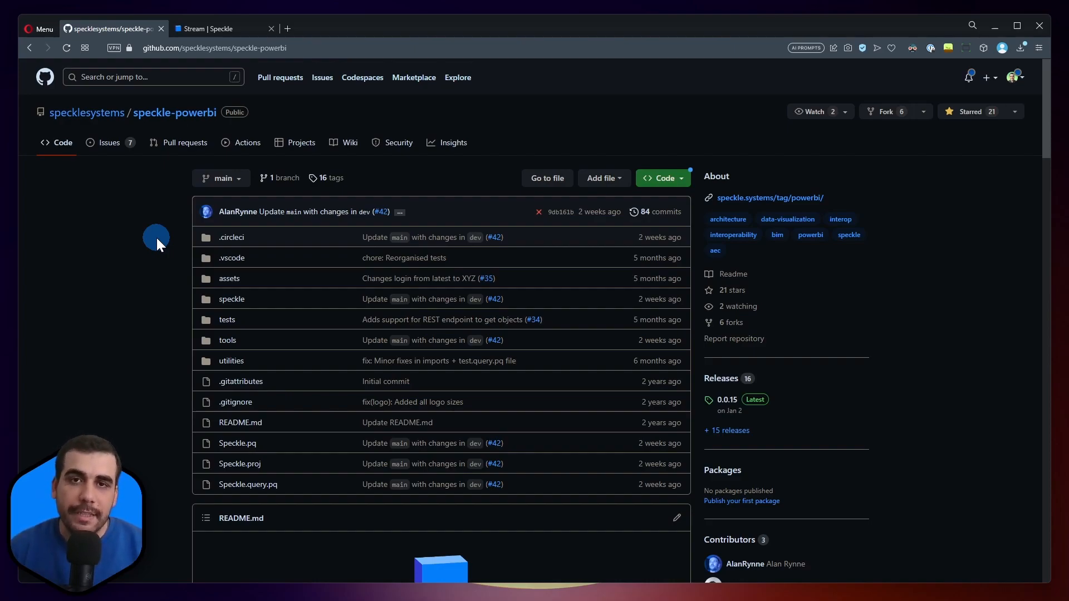
{"action": "mouse_move", "coordinate": [140, 296]}
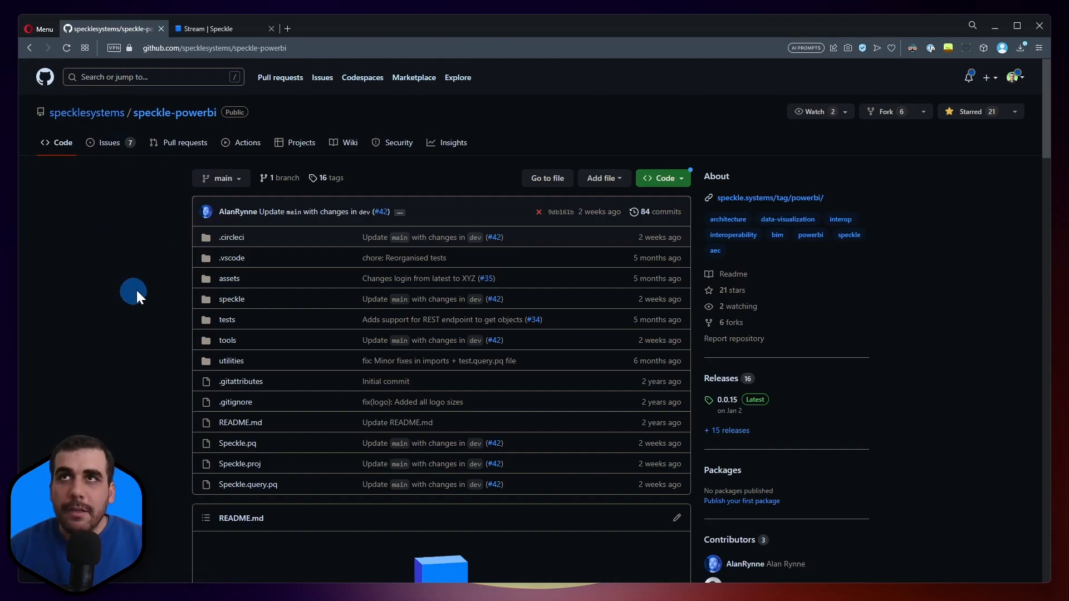
{"action": "mouse_move", "coordinate": [146, 263]}
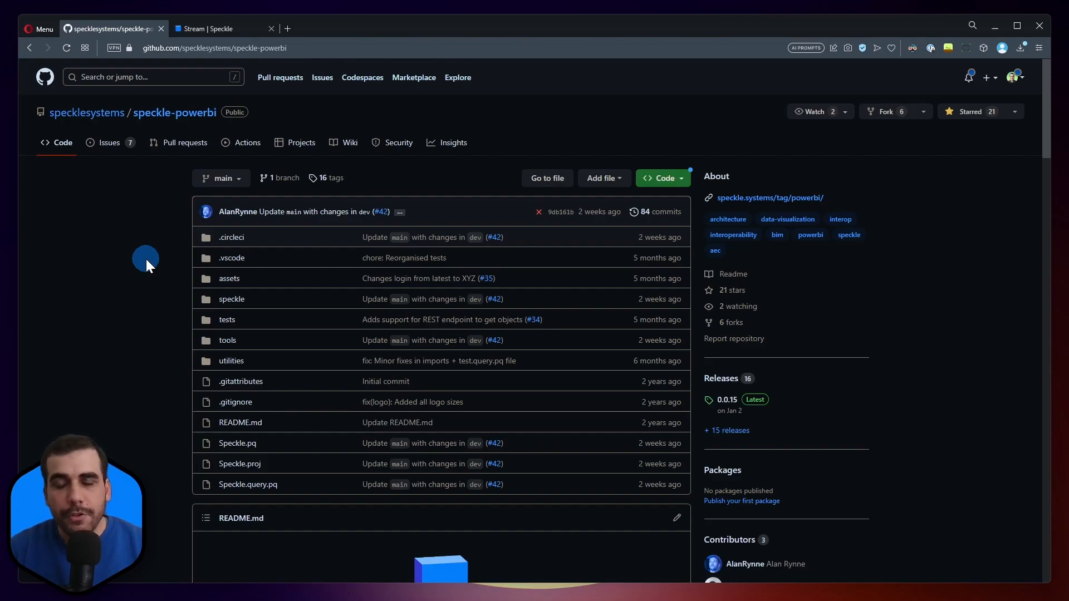
{"action": "mouse_move", "coordinate": [164, 165]}
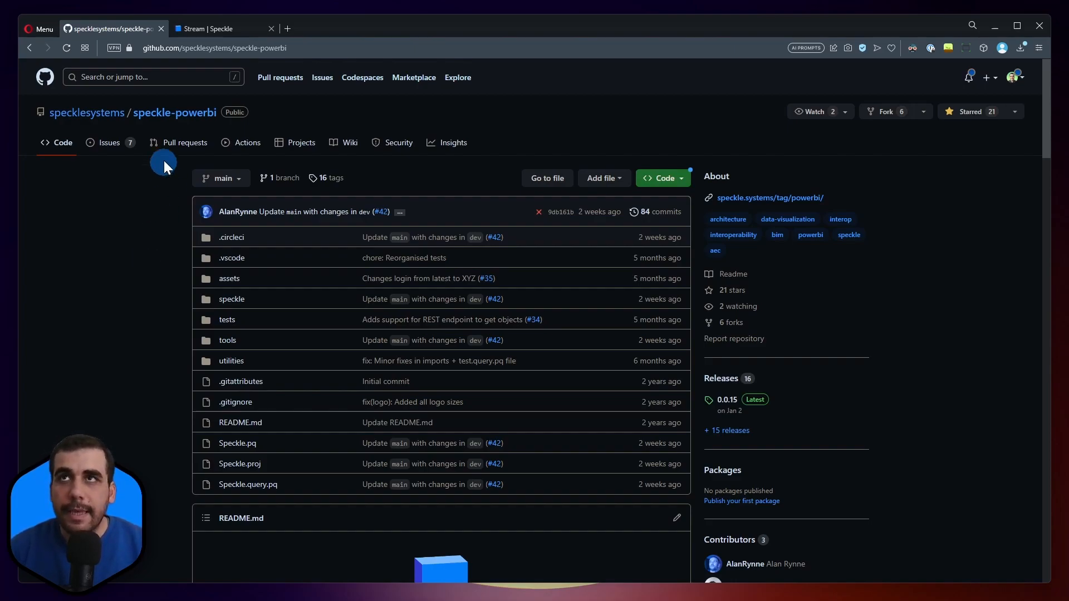
{"action": "mouse_move", "coordinate": [132, 282]}
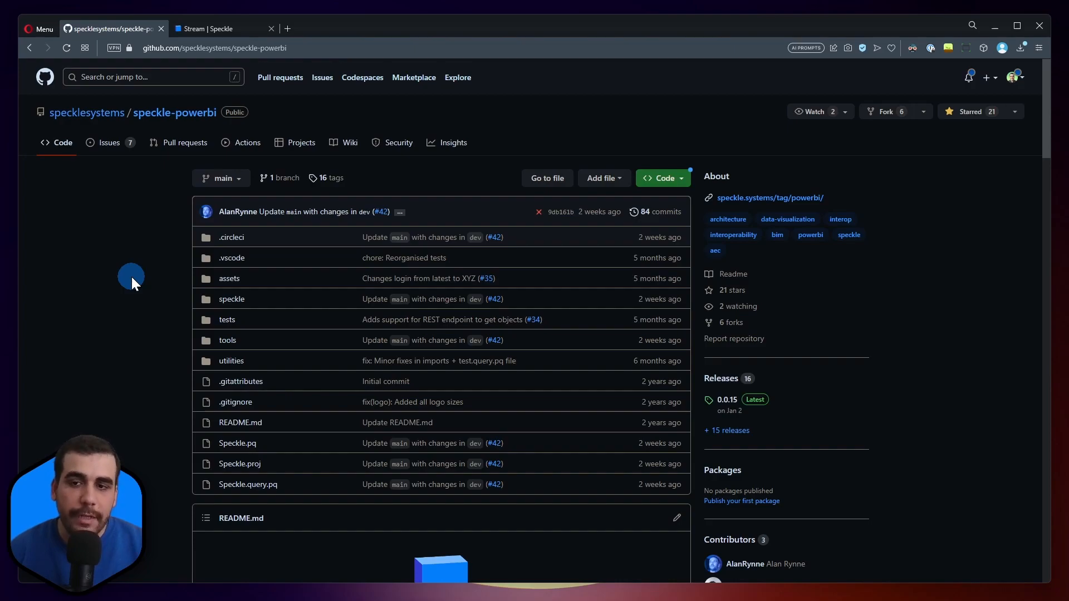
{"action": "mouse_move", "coordinate": [176, 186]}
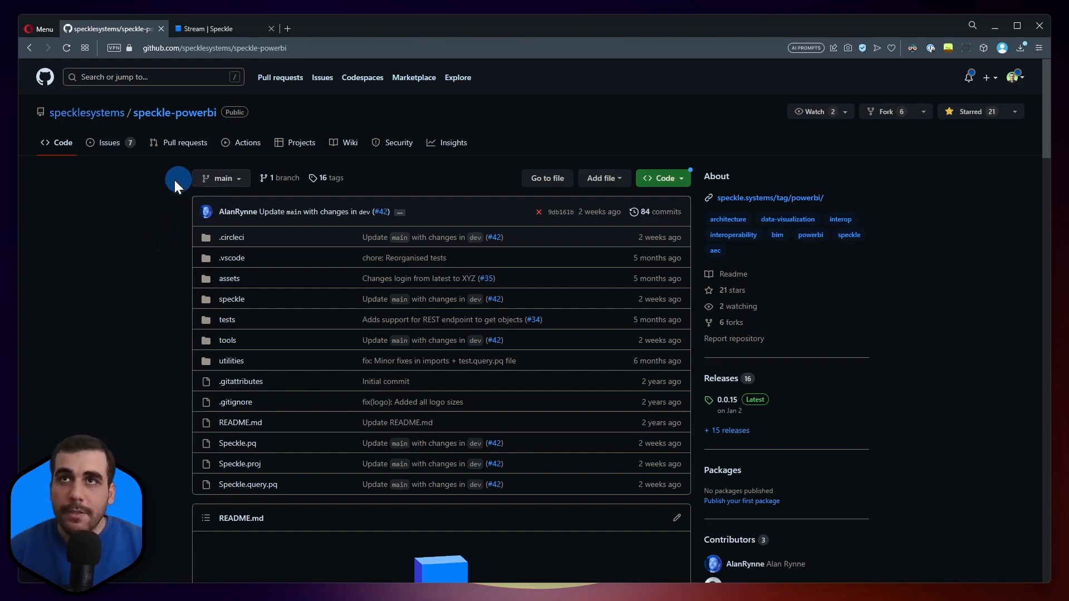
- Go to the speckle-powerbi repository's Releases page, with 0.0.16-alpha at the top
{"action": "scroll", "scroll_direction": "down", "scroll_amount": 3}
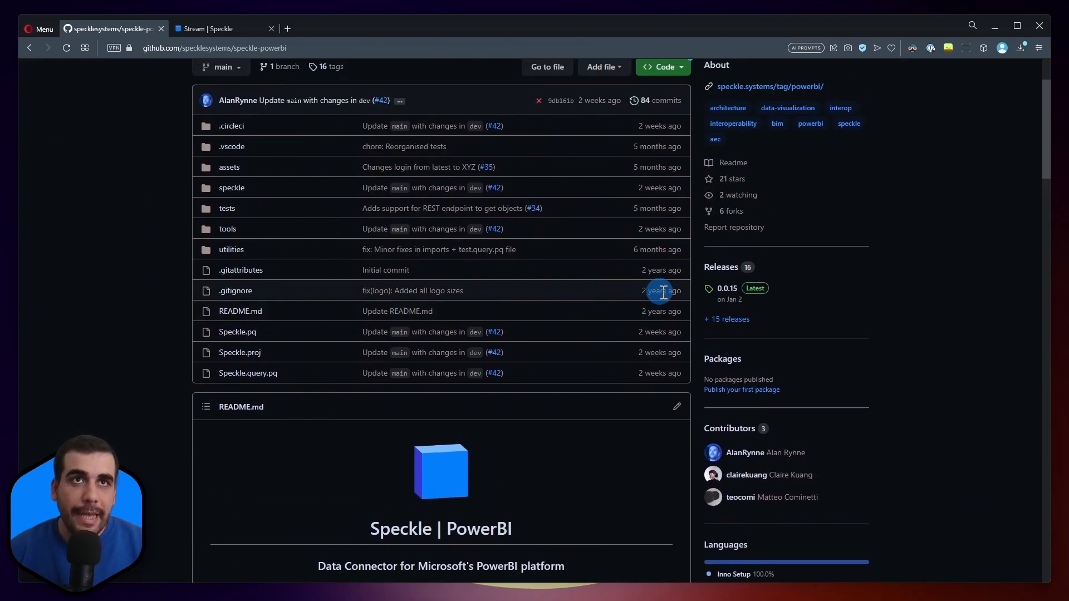
{"action": "left_click", "coordinate": [725, 318]}
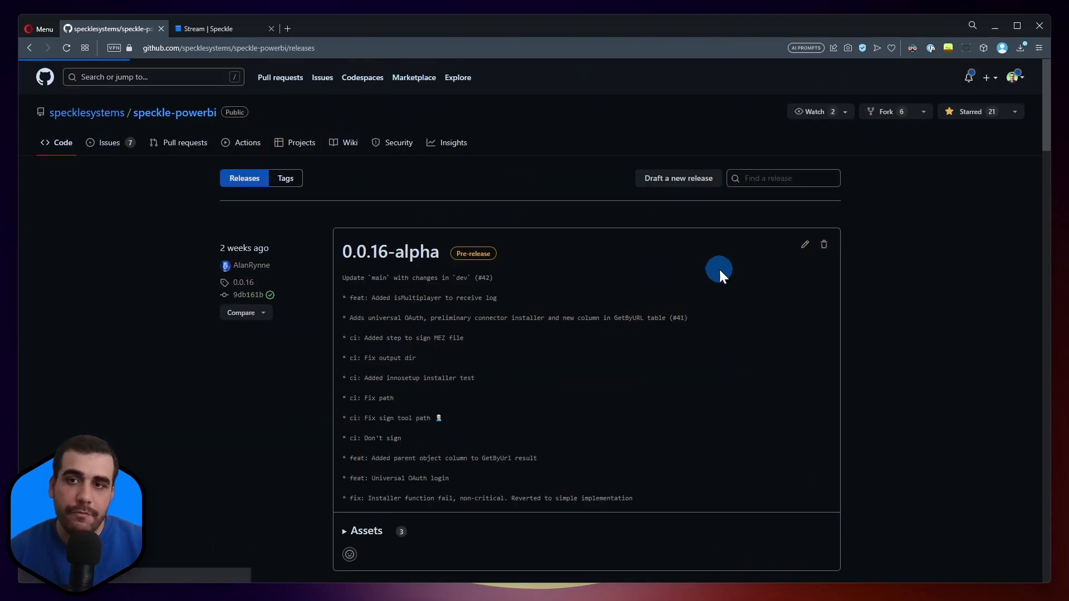
{"action": "mouse_move", "coordinate": [743, 248]}
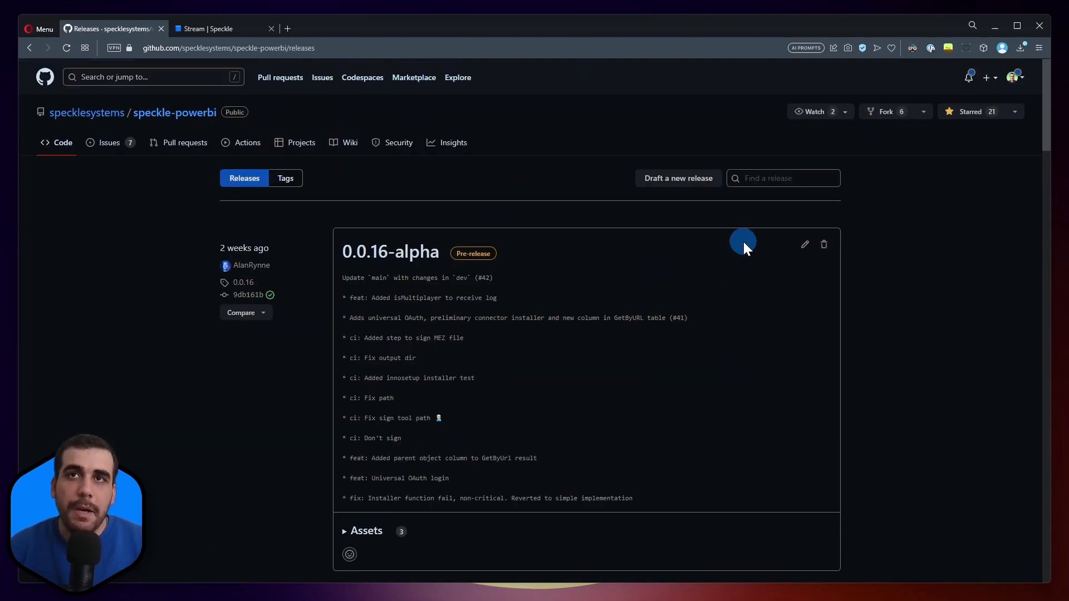
{"action": "mouse_move", "coordinate": [575, 381]}
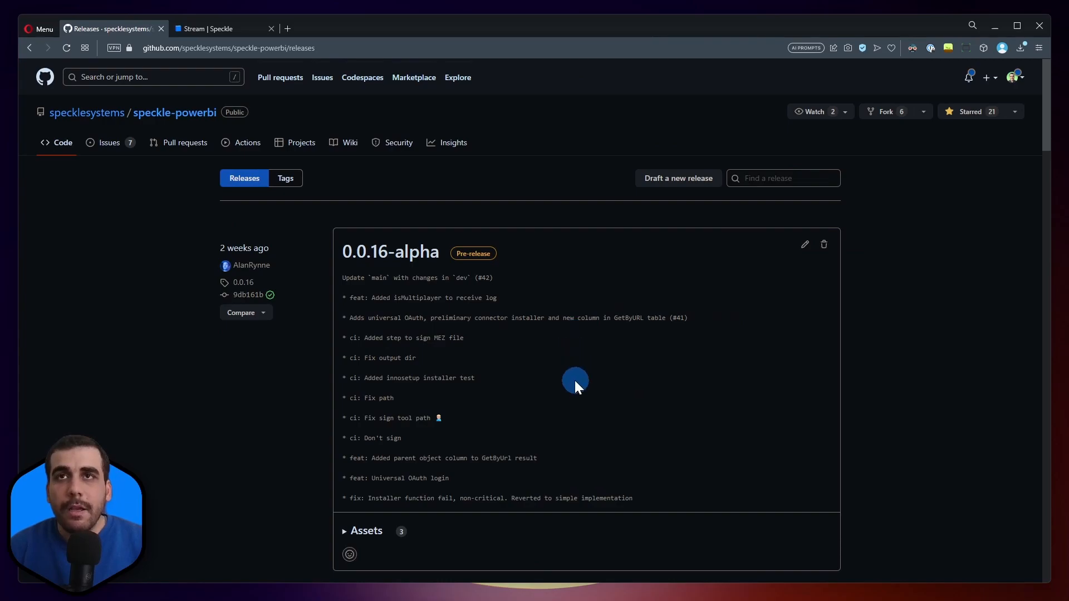
{"action": "mouse_move", "coordinate": [453, 266]}
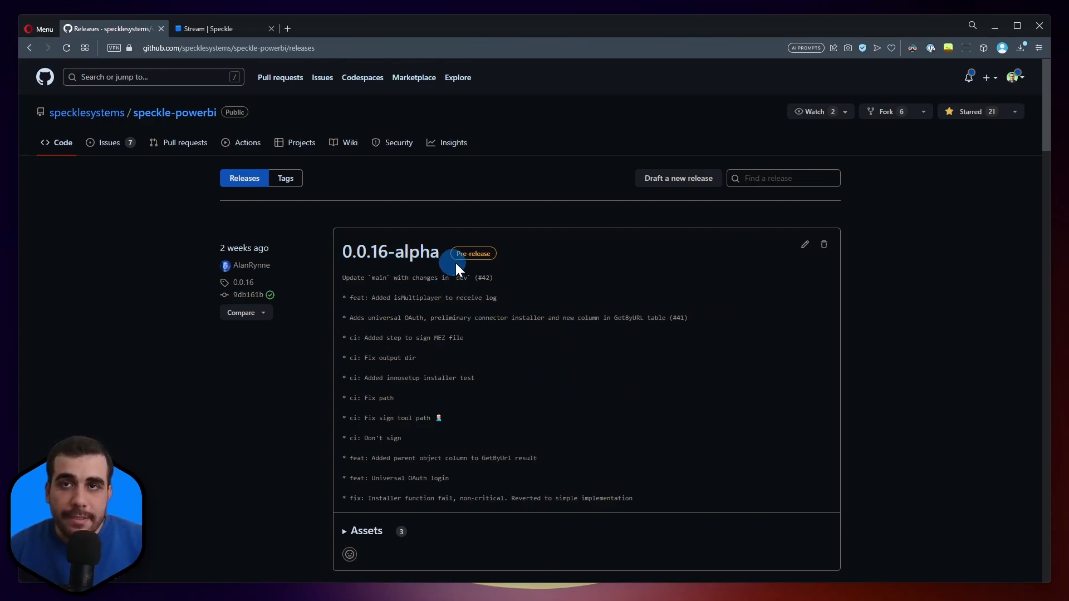
{"action": "scroll", "scroll_direction": "down", "scroll_amount": 3}
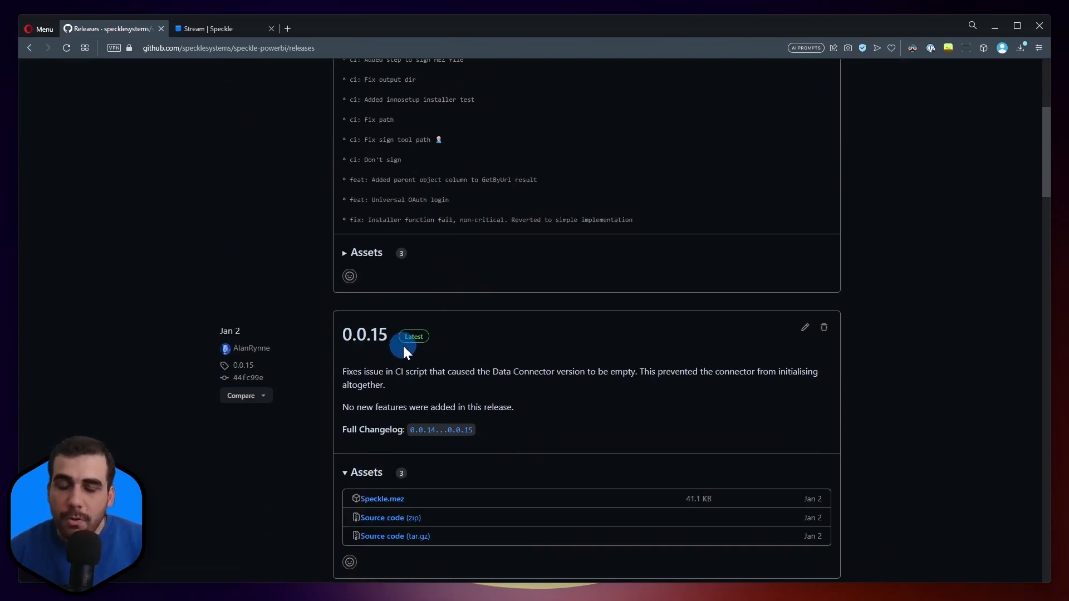
{"action": "scroll", "scroll_direction": "up", "scroll_amount": 3}
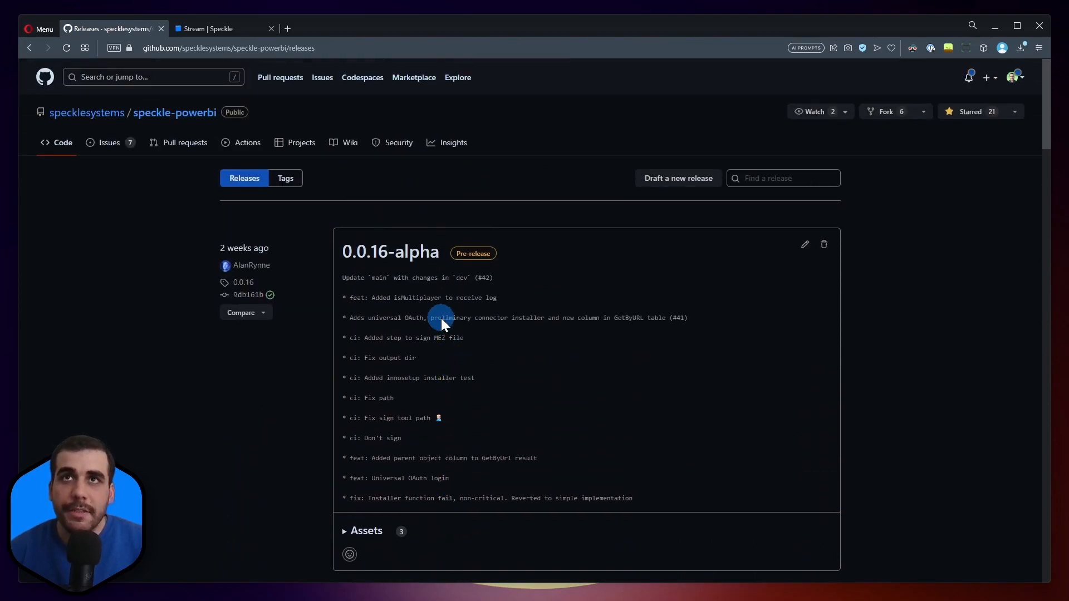
- Download the Speckle.mez asset from the 0.0.16-alpha release page
{"action": "left_click", "coordinate": [390, 252]}
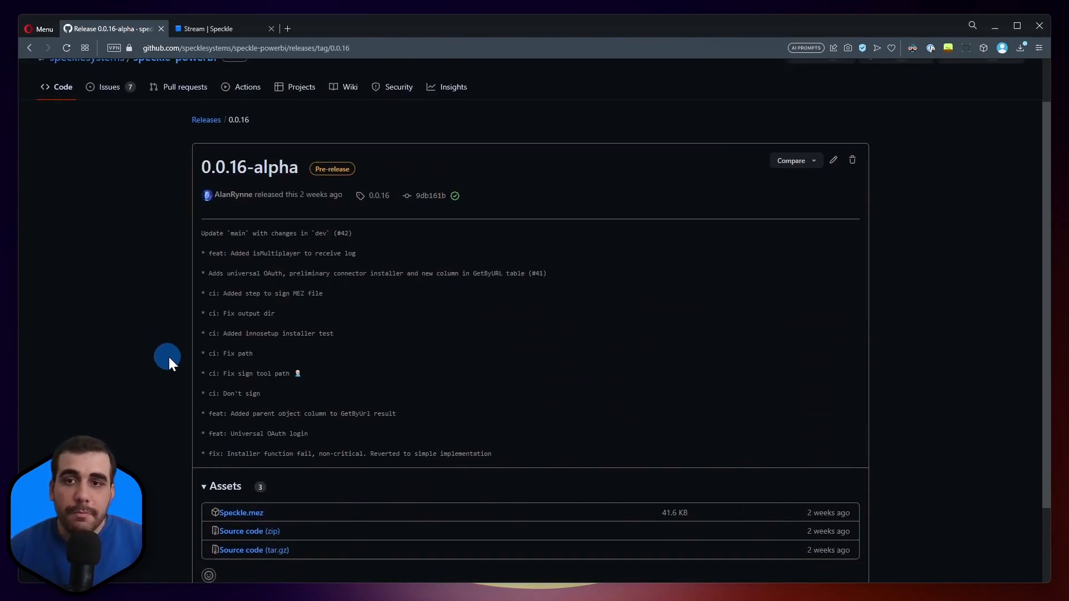
{"action": "scroll", "scroll_direction": "down", "scroll_amount": 3}
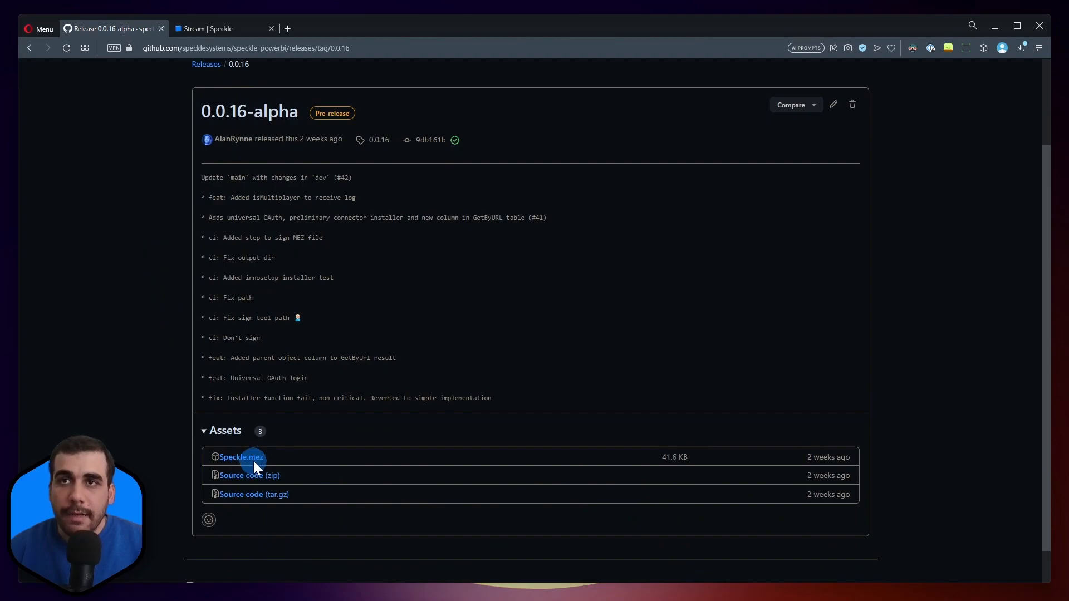
{"action": "left_click", "coordinate": [241, 457]}
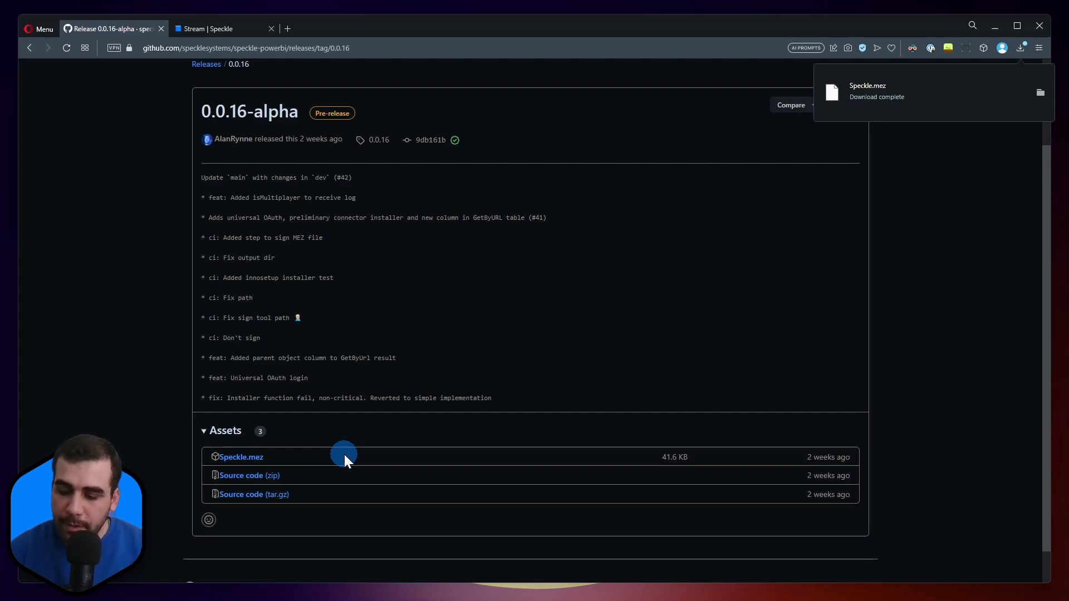
- Browse into Documents\Power BI Desktop\Custom Connectors, find it empty, and return to Documents
{"action": "left_click", "coordinate": [1040, 92]}
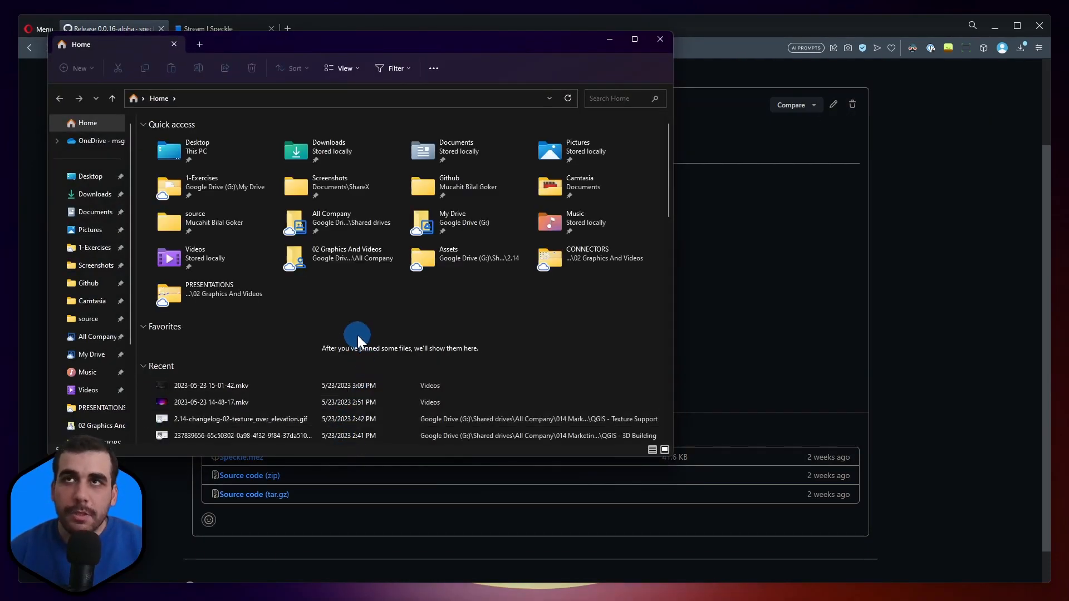
{"action": "left_click", "coordinate": [461, 150]}
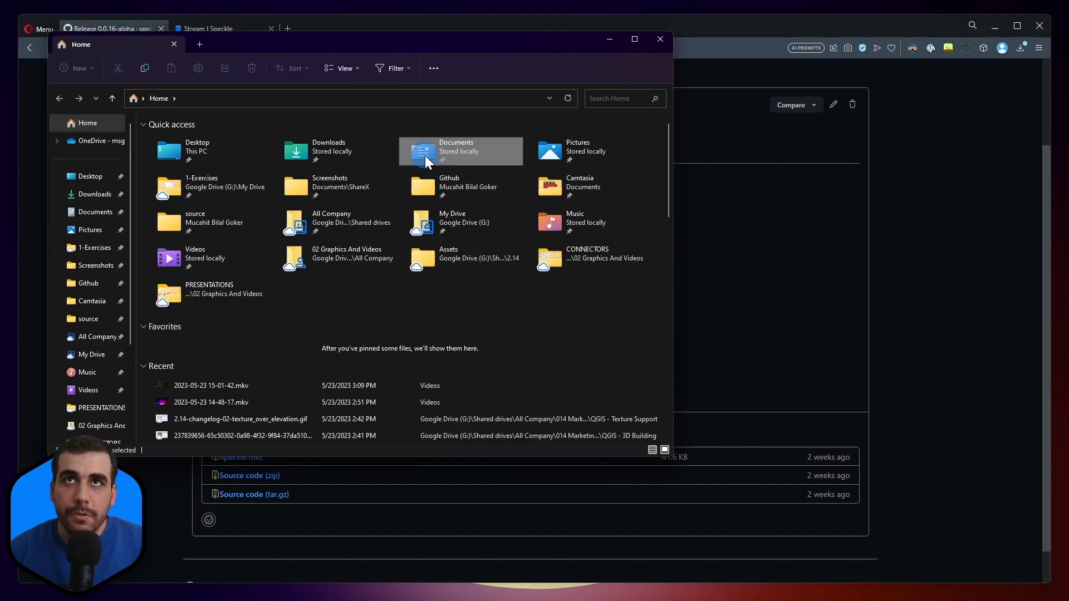
{"action": "double_click", "coordinate": [461, 150]}
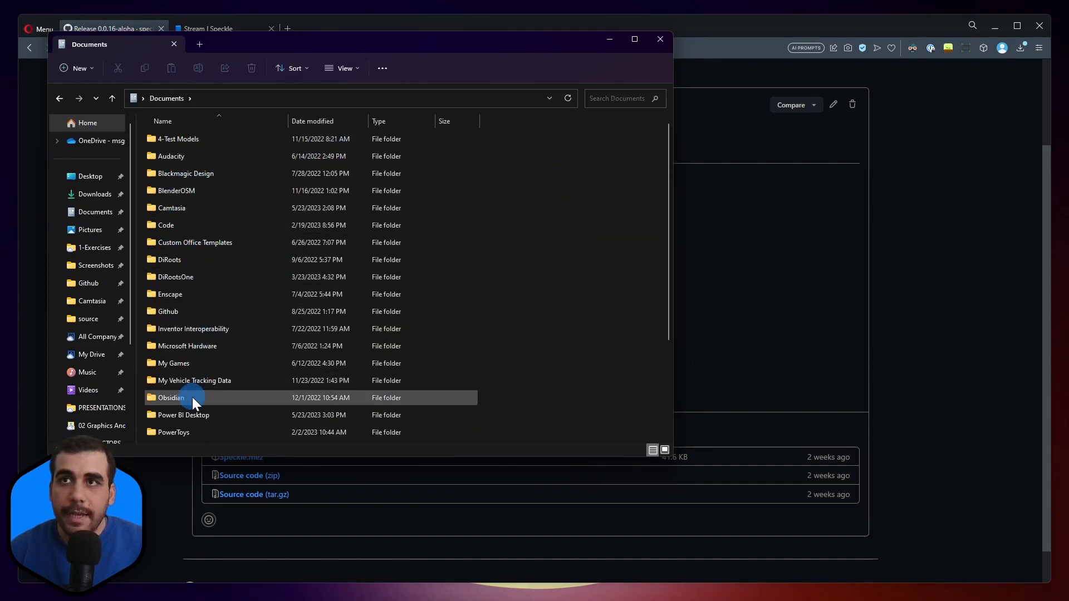
{"action": "double_click", "coordinate": [183, 414]}
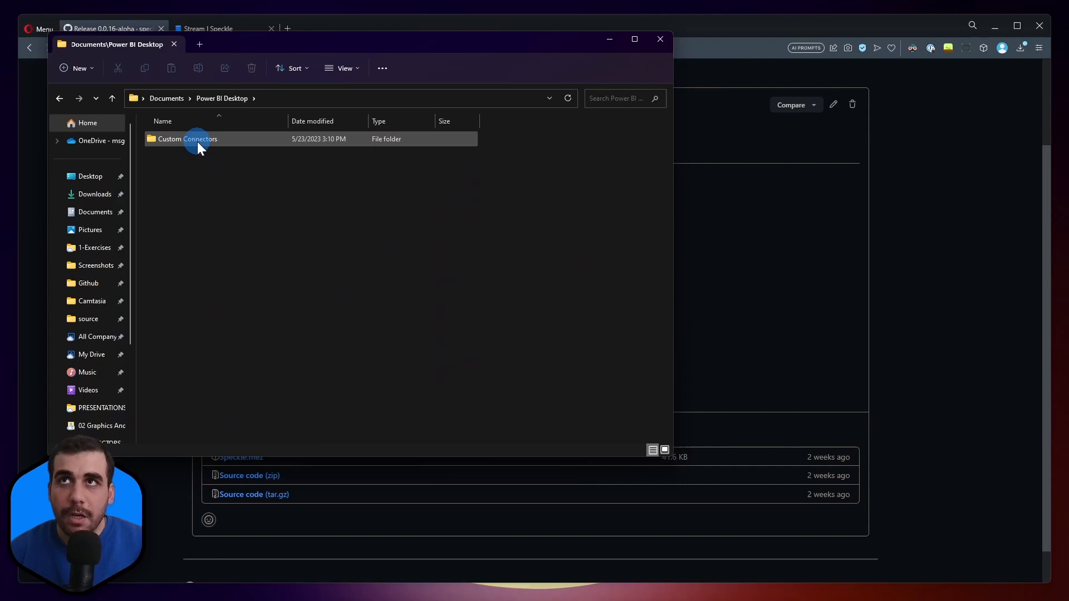
{"action": "double_click", "coordinate": [196, 138]}
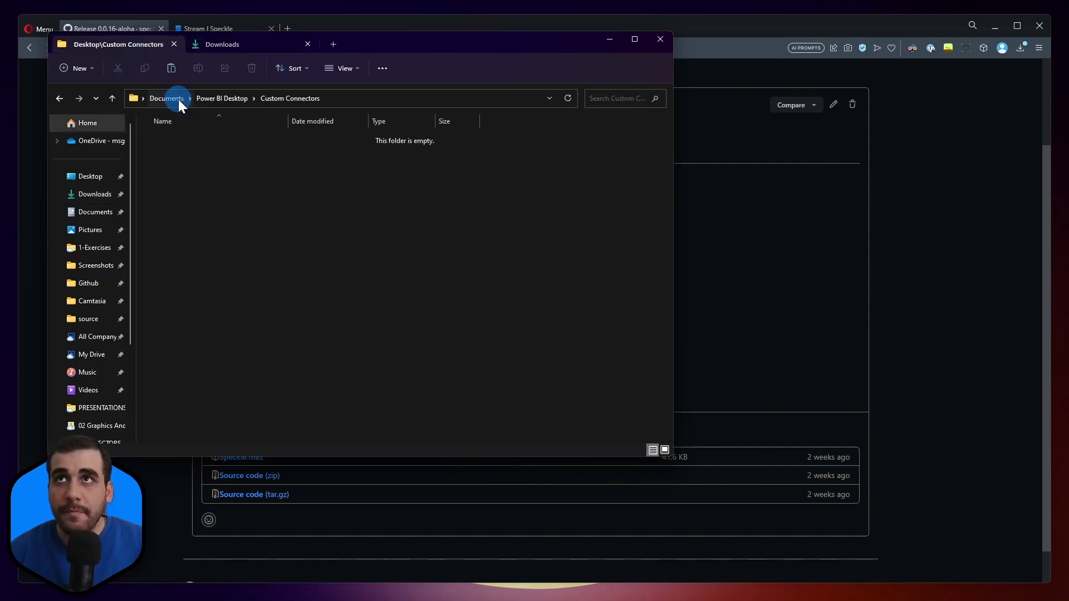
{"action": "left_click", "coordinate": [166, 98]}
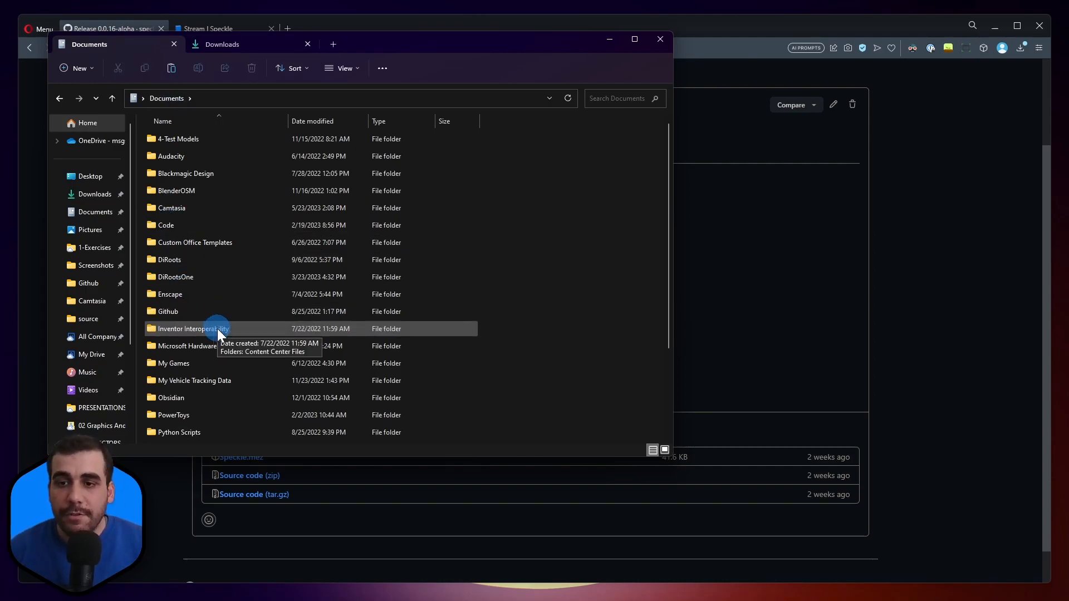
- Create a Power BI Desktop folder in Documents and a Custom Connectors folder inside it
{"action": "left_click", "coordinate": [75, 67]}
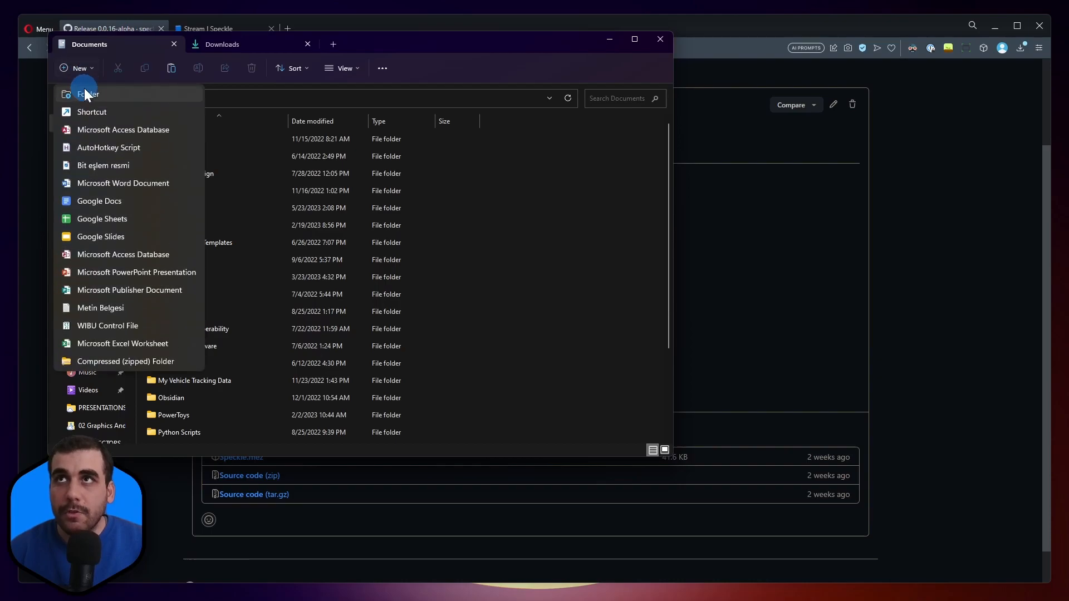
{"action": "left_click", "coordinate": [87, 94]}
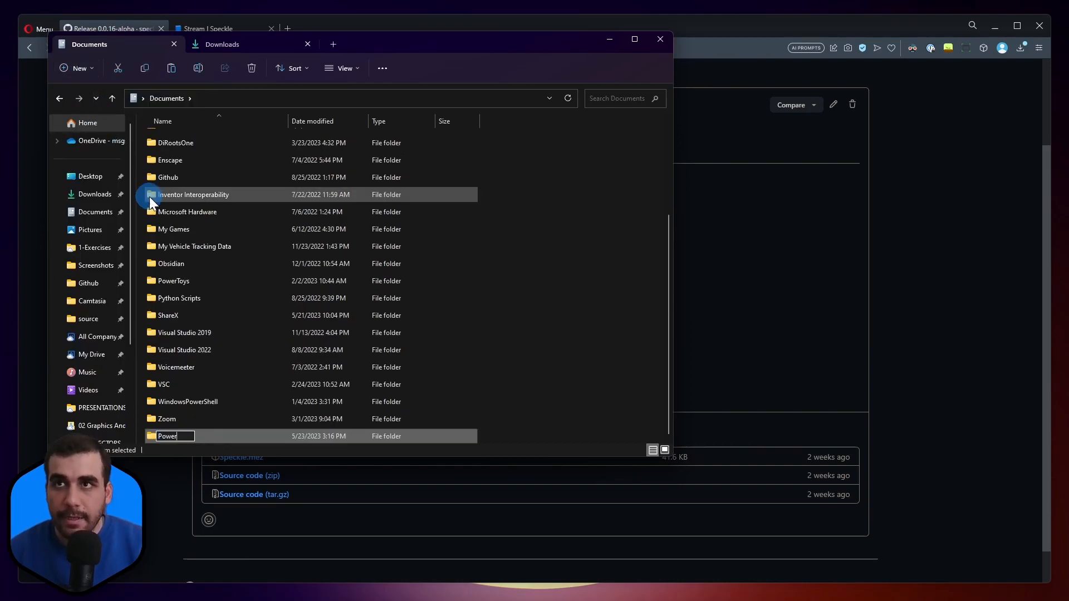
{"action": "type", "text": "BI"}
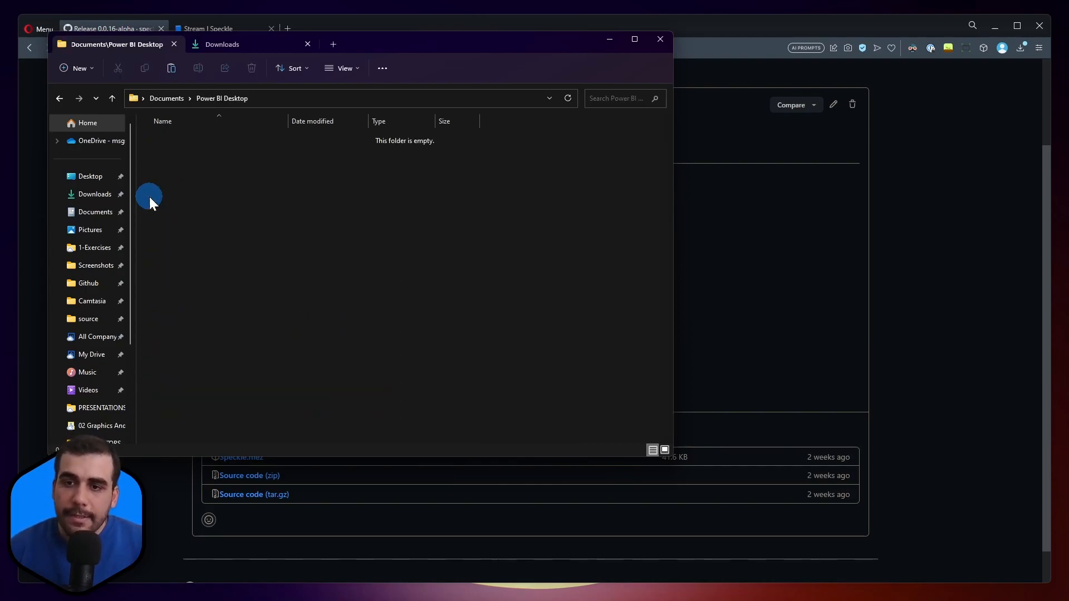
{"action": "left_click", "coordinate": [76, 68]}
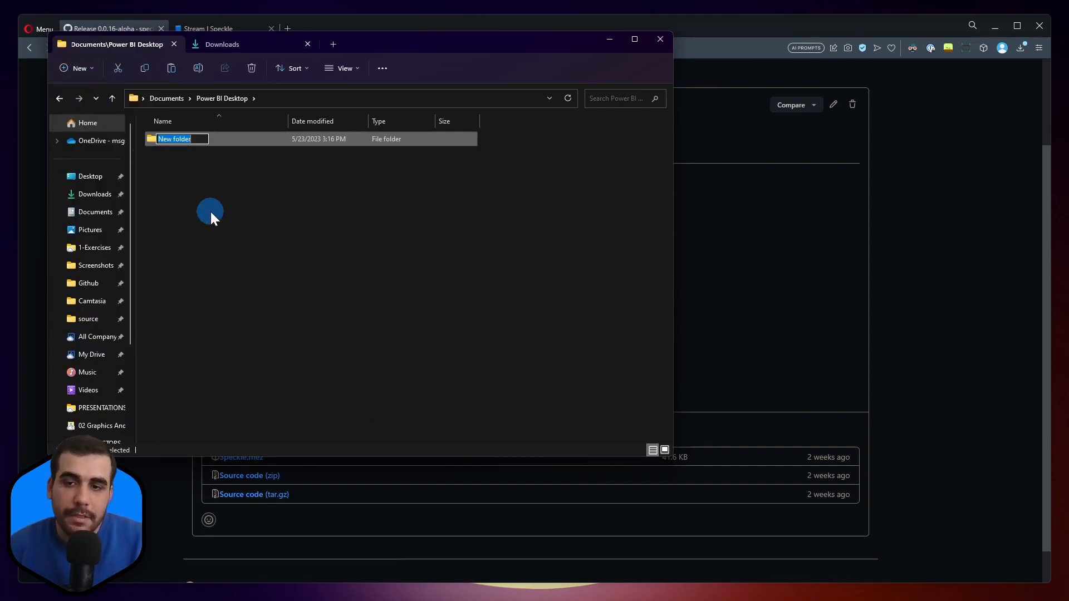
{"action": "type", "text": "Custom Connectors"}
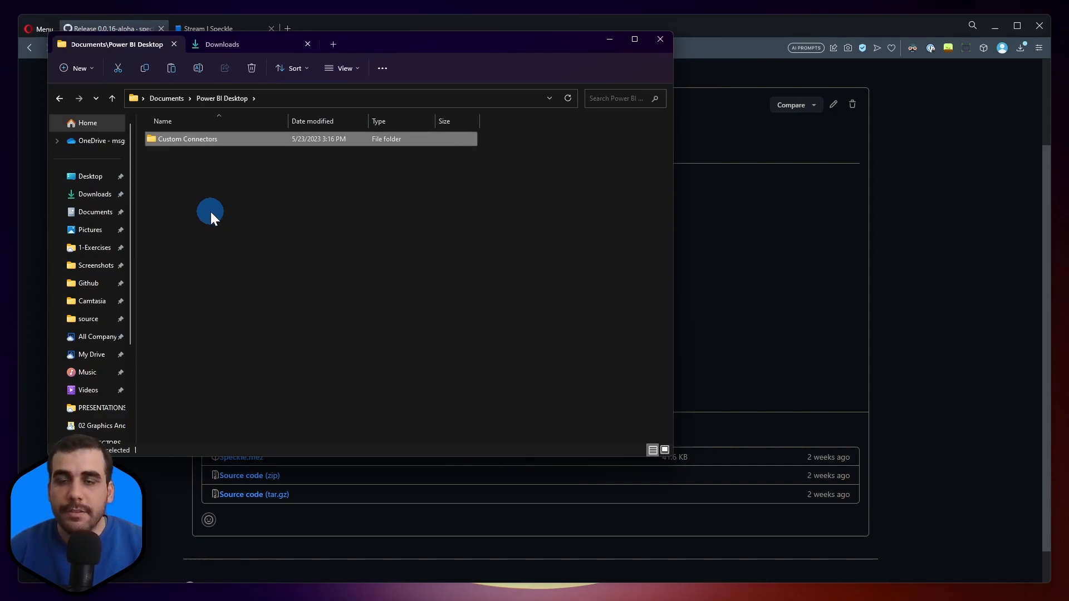
- Place Speckle.mez inside the new Custom Connectors folder
{"action": "double_click", "coordinate": [187, 138]}
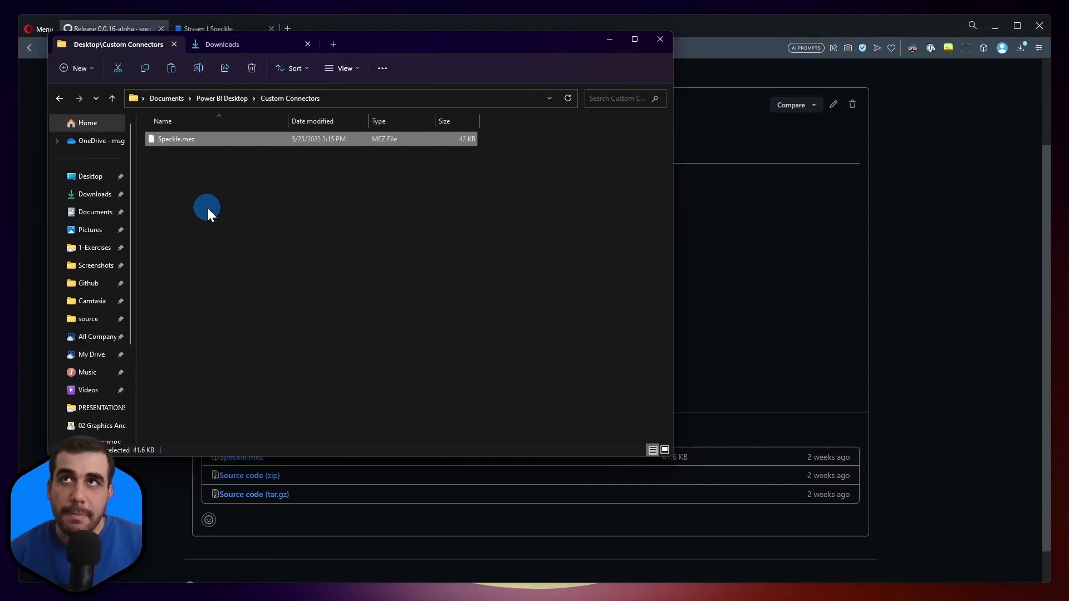
{"action": "left_click", "coordinate": [202, 202]}
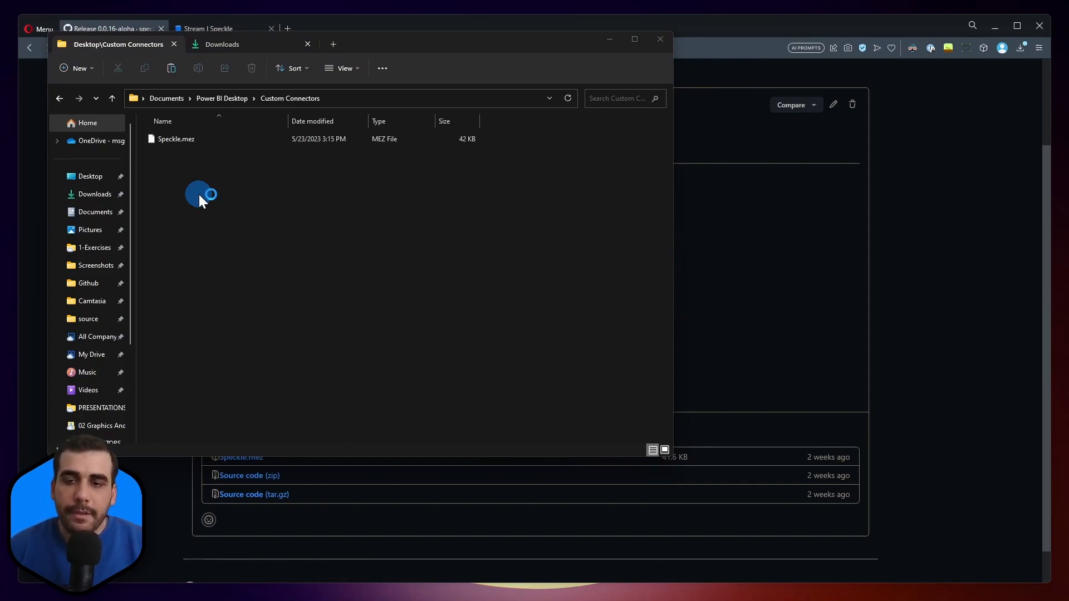
- Relaunch Power BI Desktop, accept the uncertified Speckle connector warning and dismiss the welcome screen
{"action": "double_click", "coordinate": [176, 138]}
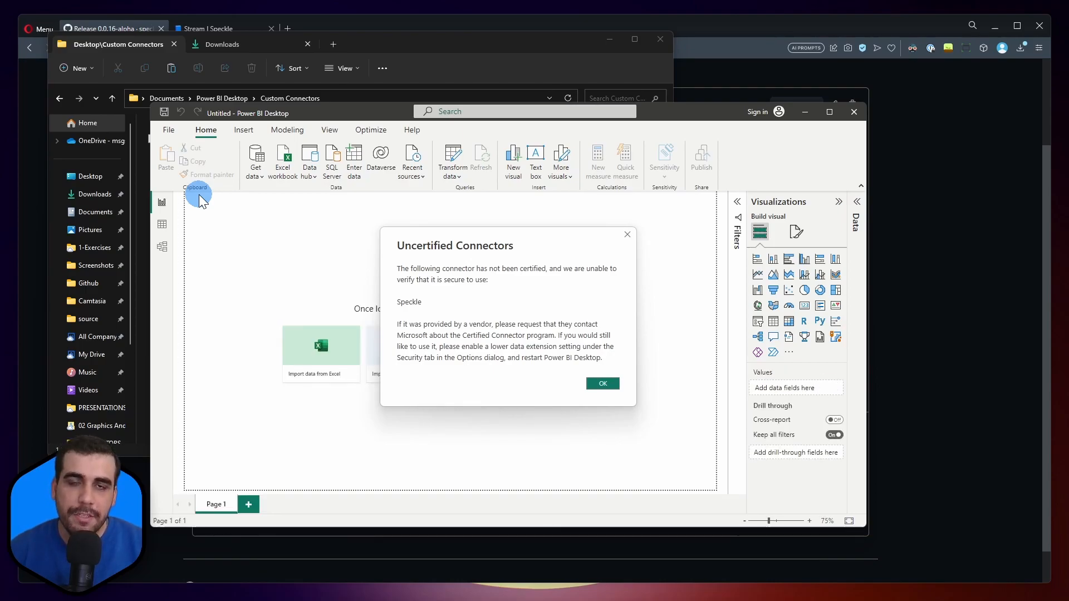
{"action": "mouse_move", "coordinate": [467, 346]}
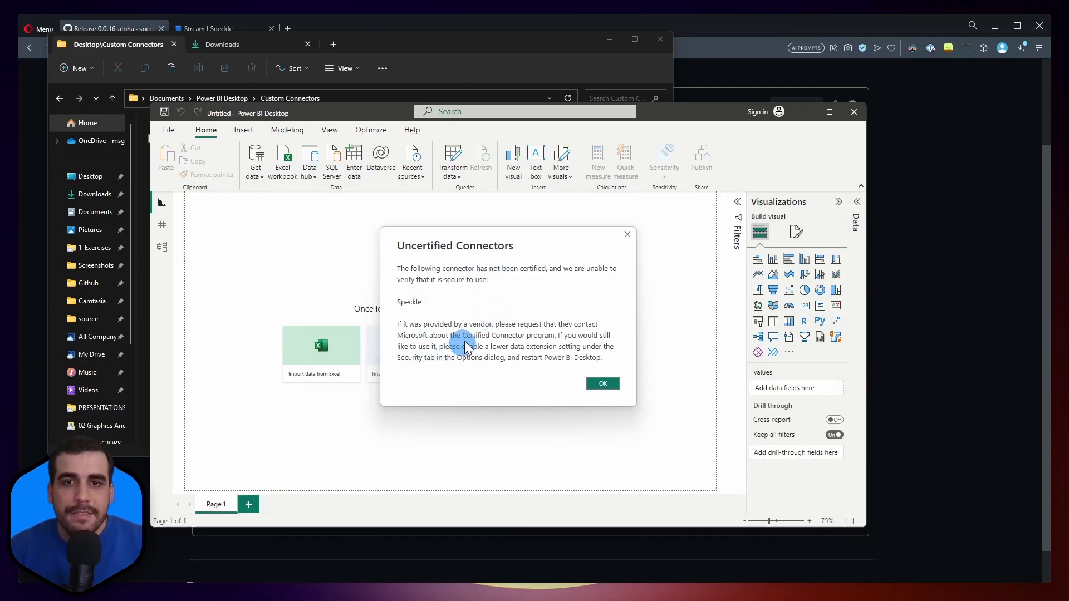
{"action": "mouse_move", "coordinate": [456, 264]}
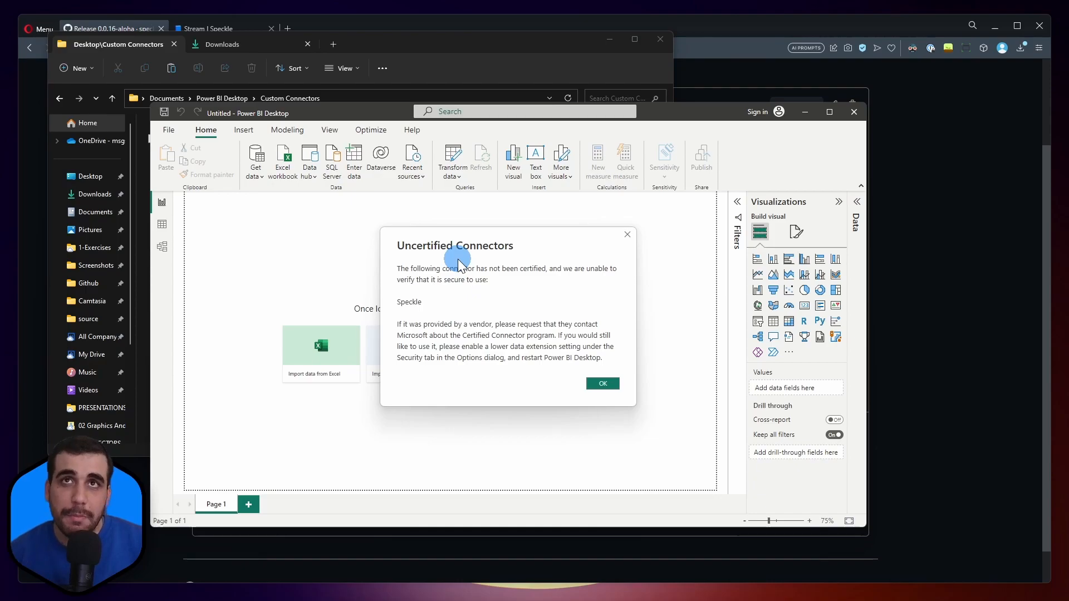
{"action": "mouse_move", "coordinate": [405, 315]}
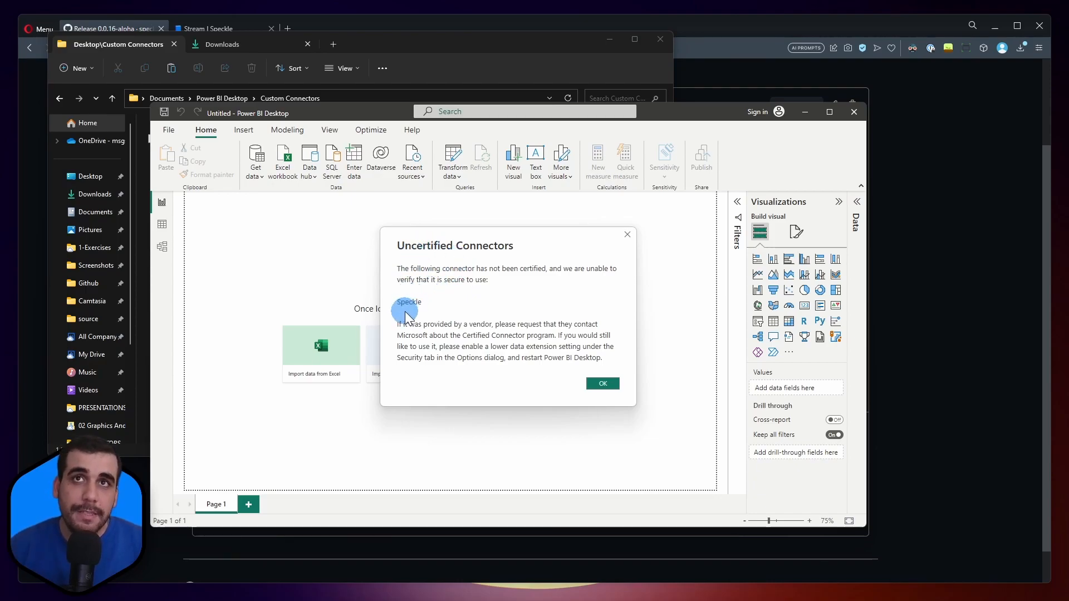
{"action": "mouse_move", "coordinate": [498, 310]}
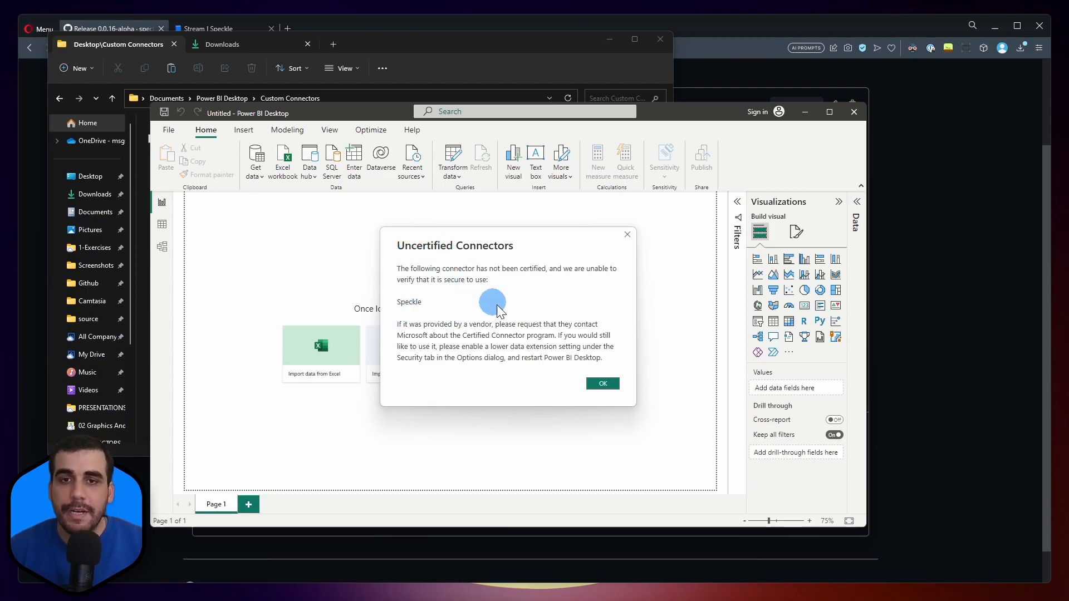
{"action": "left_click", "coordinate": [601, 383]}
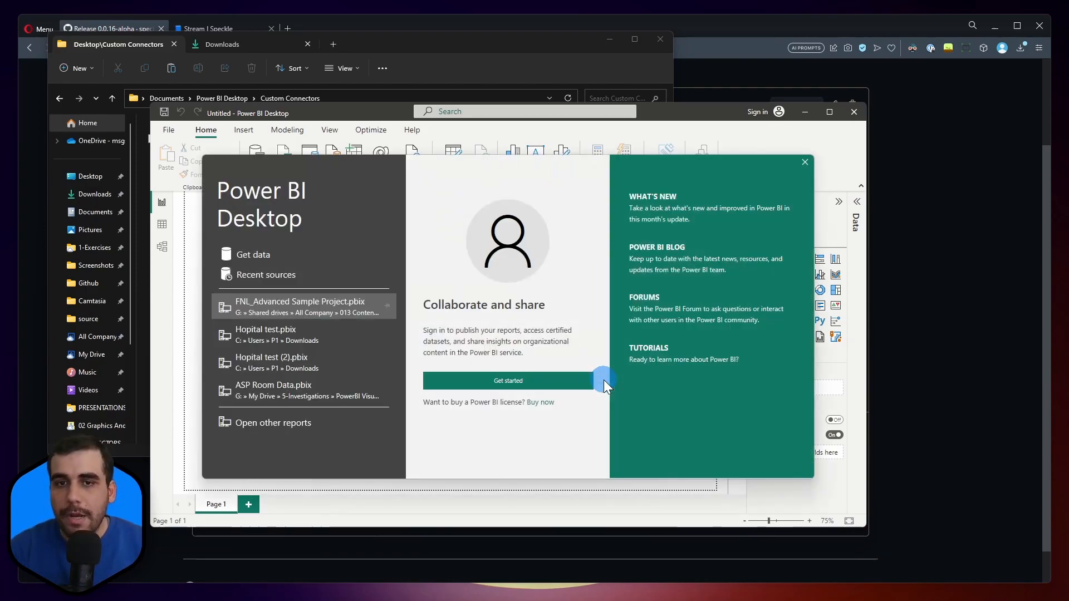
{"action": "mouse_move", "coordinate": [590, 365]}
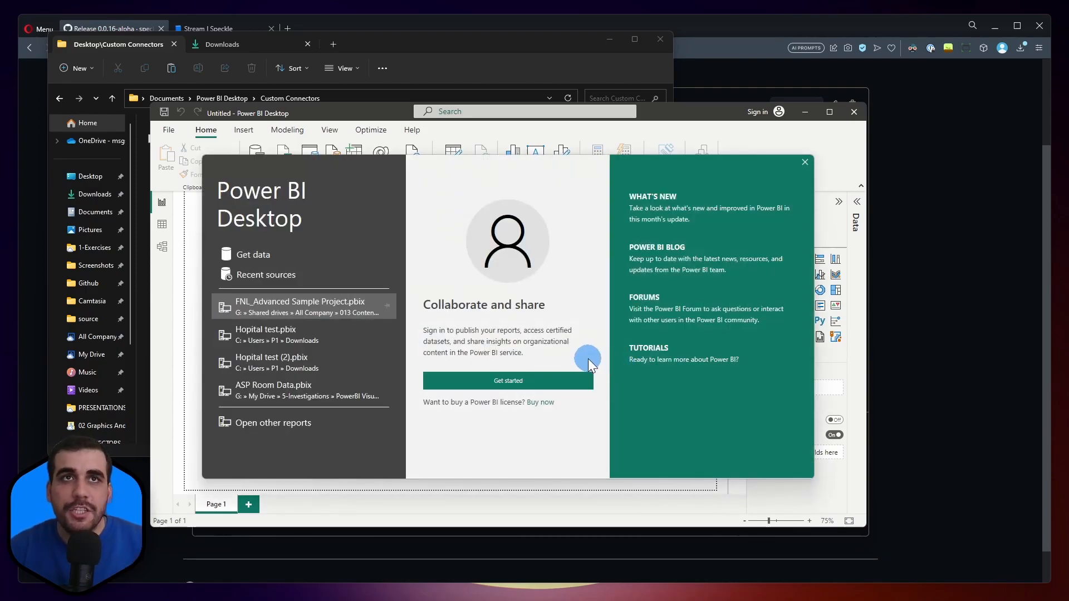
{"action": "left_click", "coordinate": [804, 162]}
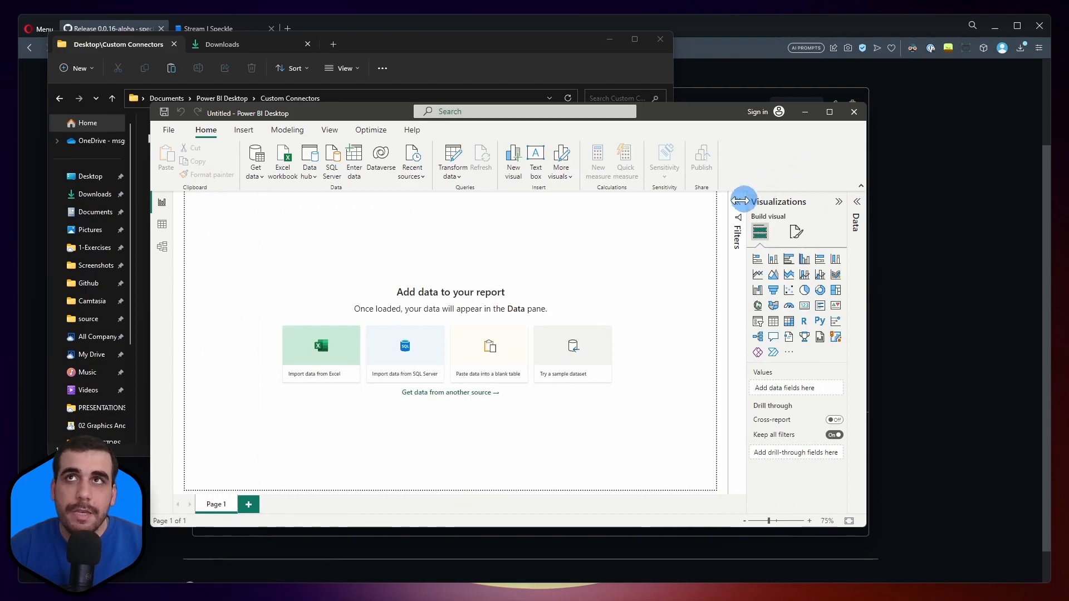
- In Options > Security, set Data Extensions to '(Not Recommended) Allow any extension to load'
{"action": "left_click", "coordinate": [168, 129]}
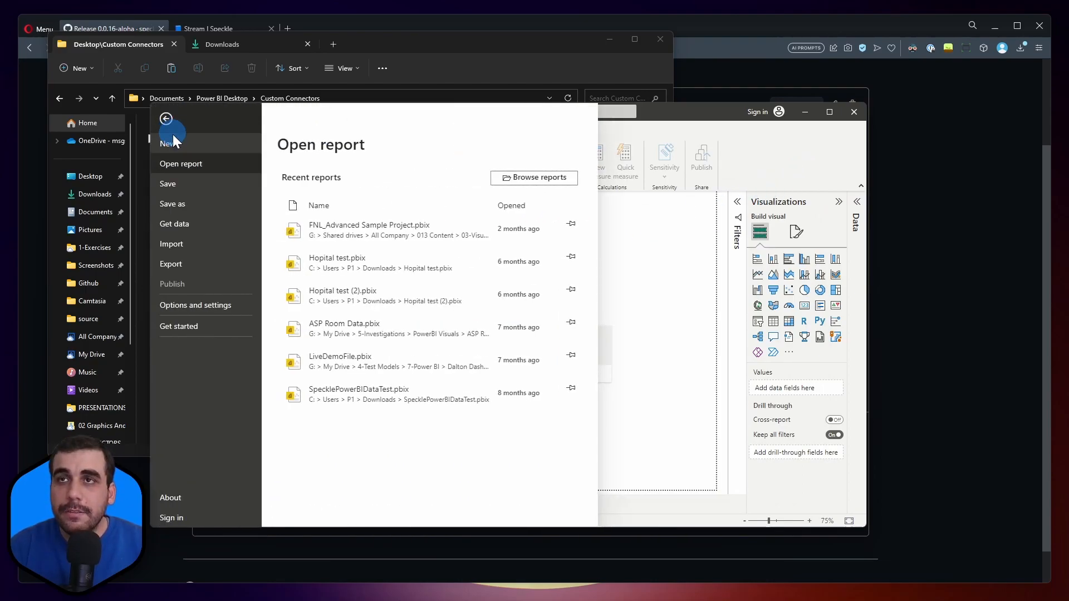
{"action": "mouse_move", "coordinate": [197, 305]}
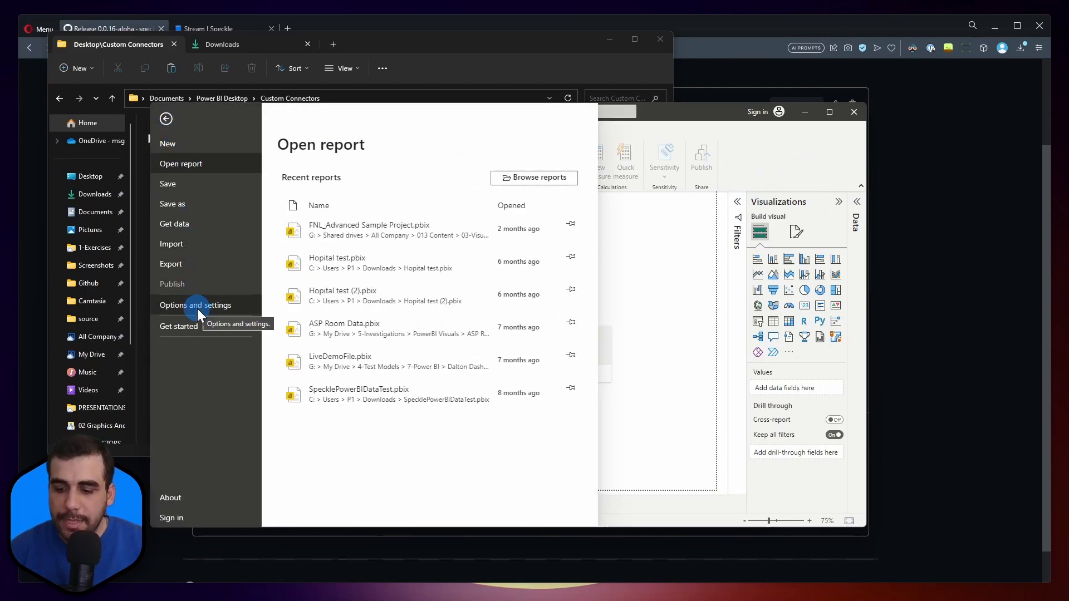
{"action": "left_click", "coordinate": [196, 305]}
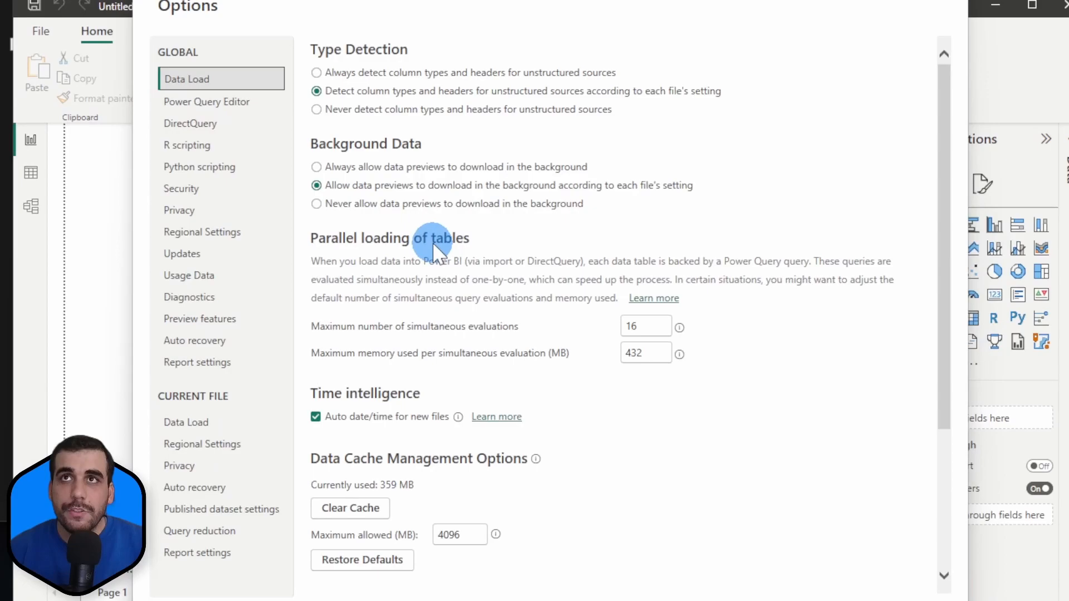
{"action": "left_click", "coordinate": [182, 187]}
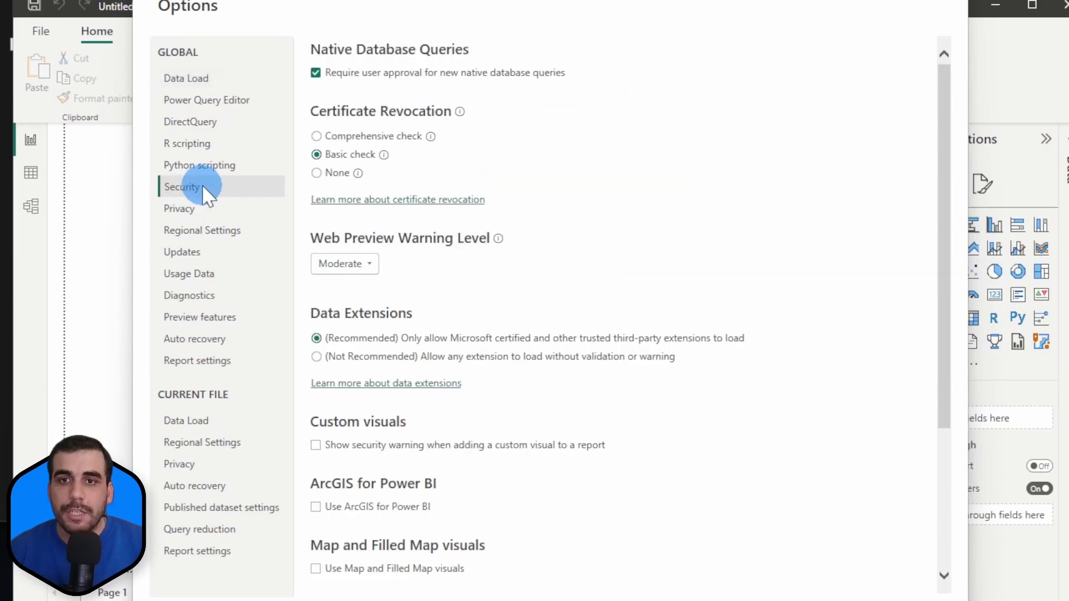
{"action": "mouse_move", "coordinate": [358, 324]}
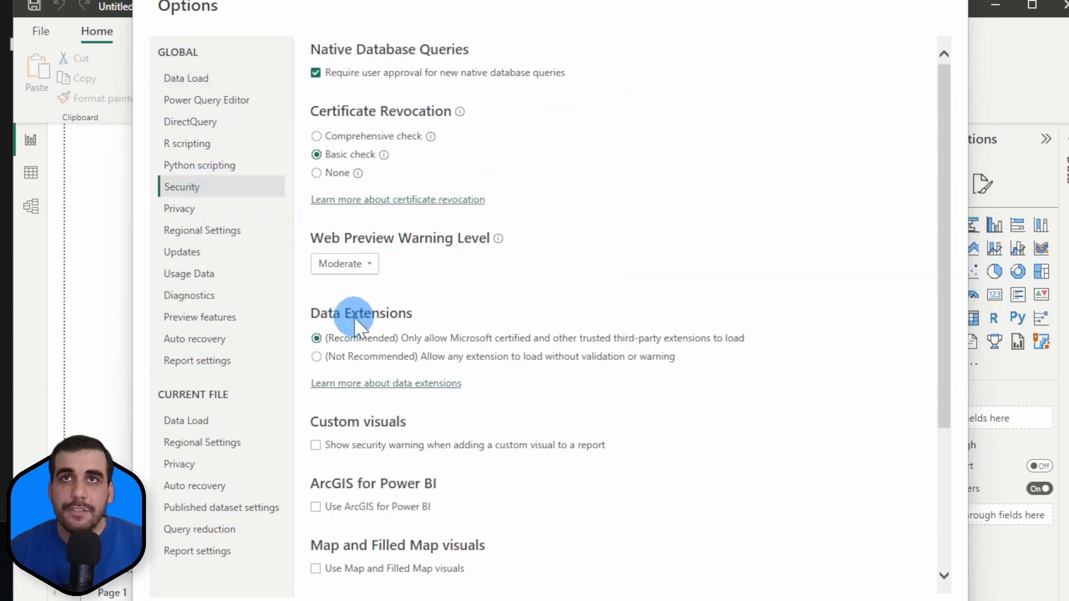
{"action": "left_click", "coordinate": [315, 356]}
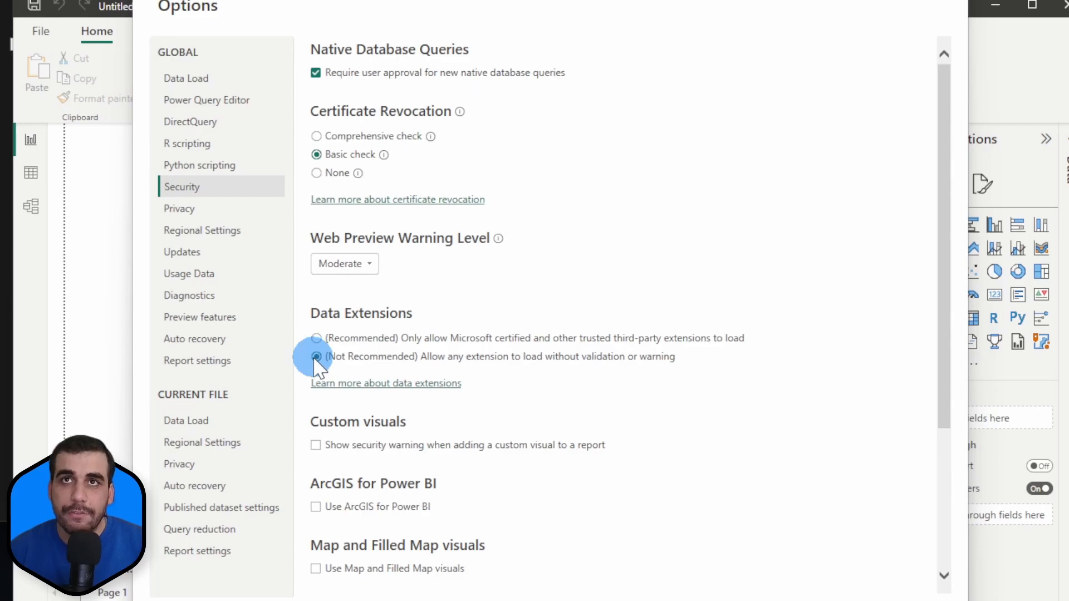
{"action": "left_click", "coordinate": [316, 356]}
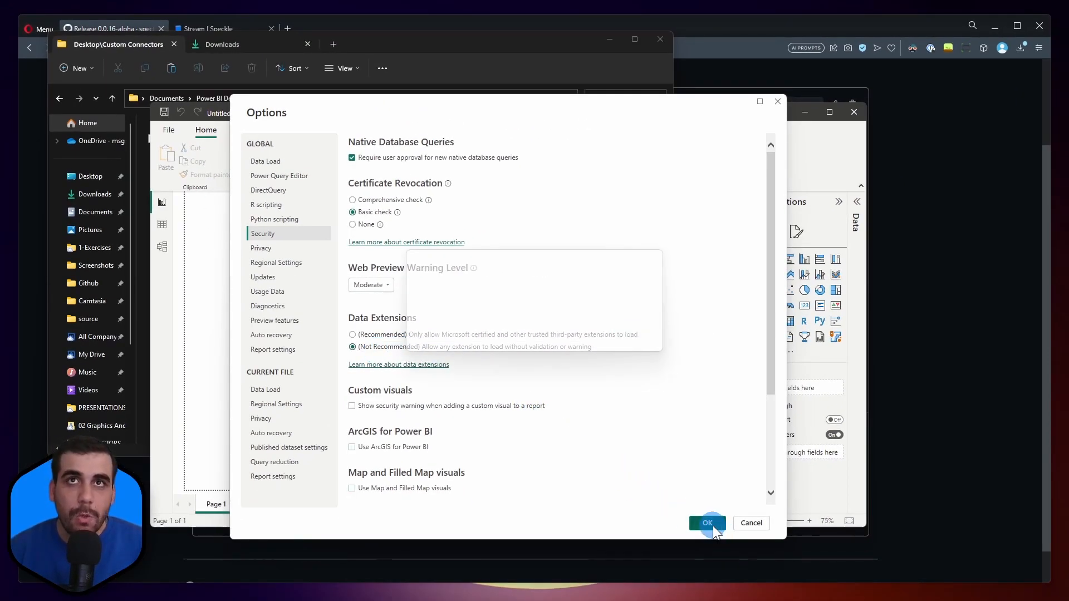
- Confirm the options change and acknowledge the restart-required message
{"action": "left_click", "coordinate": [707, 524]}
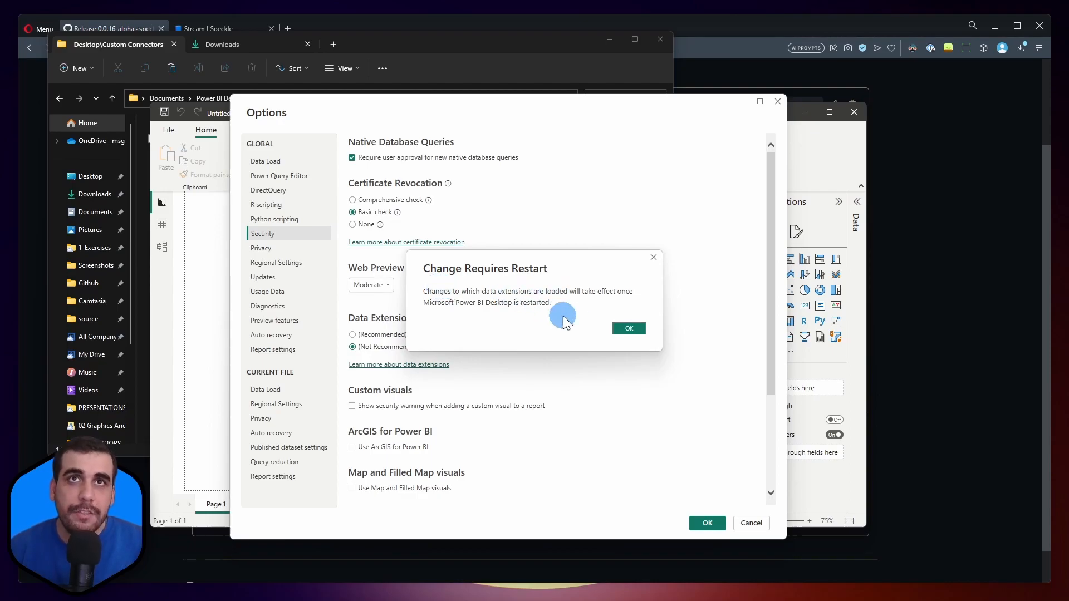
{"action": "left_click", "coordinate": [627, 328]}
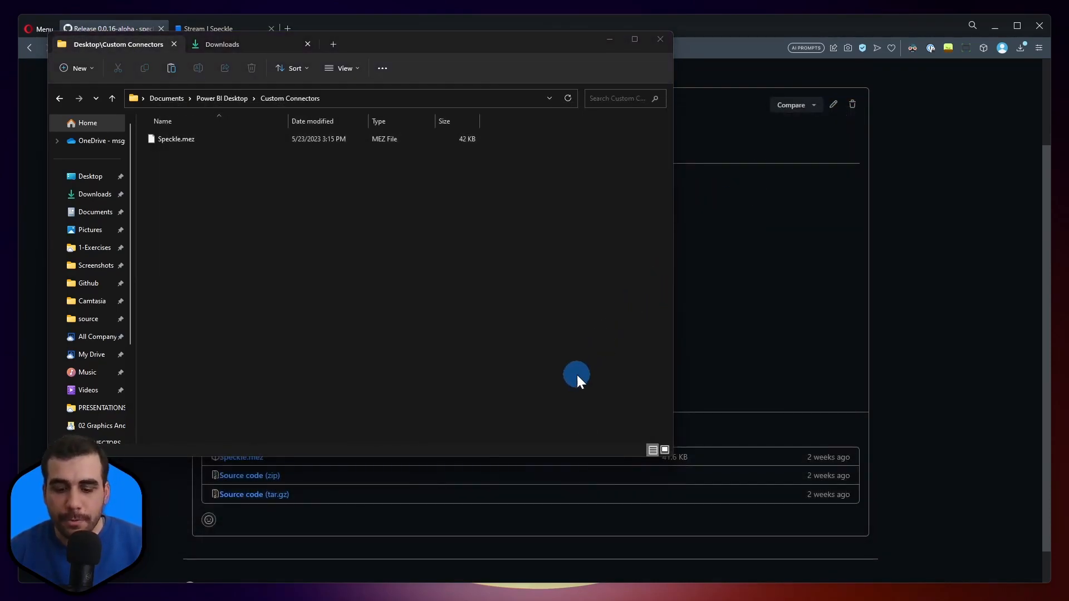
{"action": "mouse_move", "coordinate": [578, 375]}
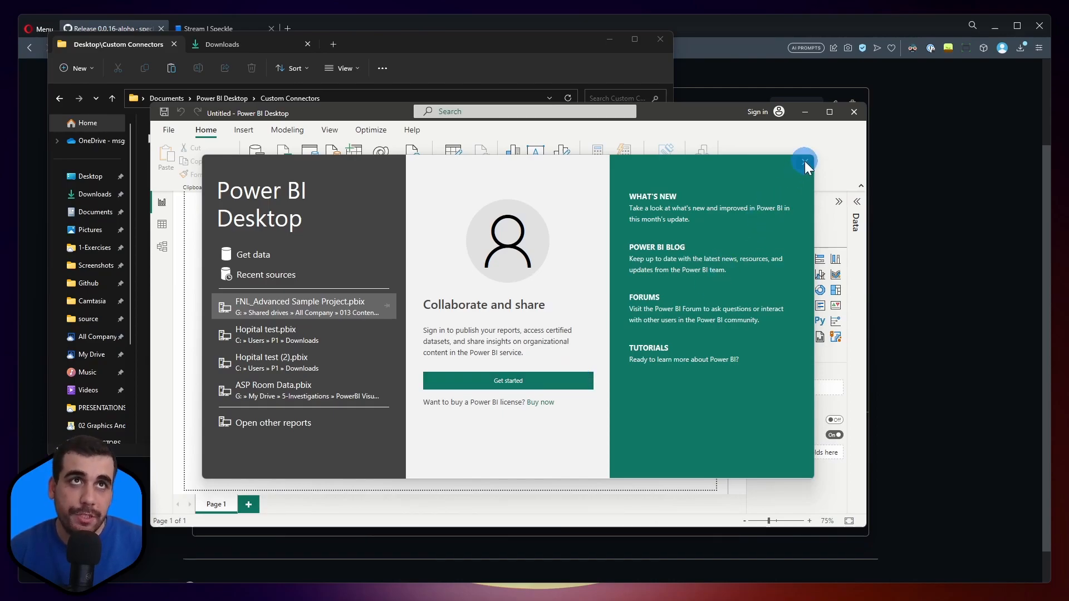
- In Get Data, search for speckle and connect with 'Speckle - Get stream by URL (Beta)'
{"action": "left_click", "coordinate": [803, 161]}
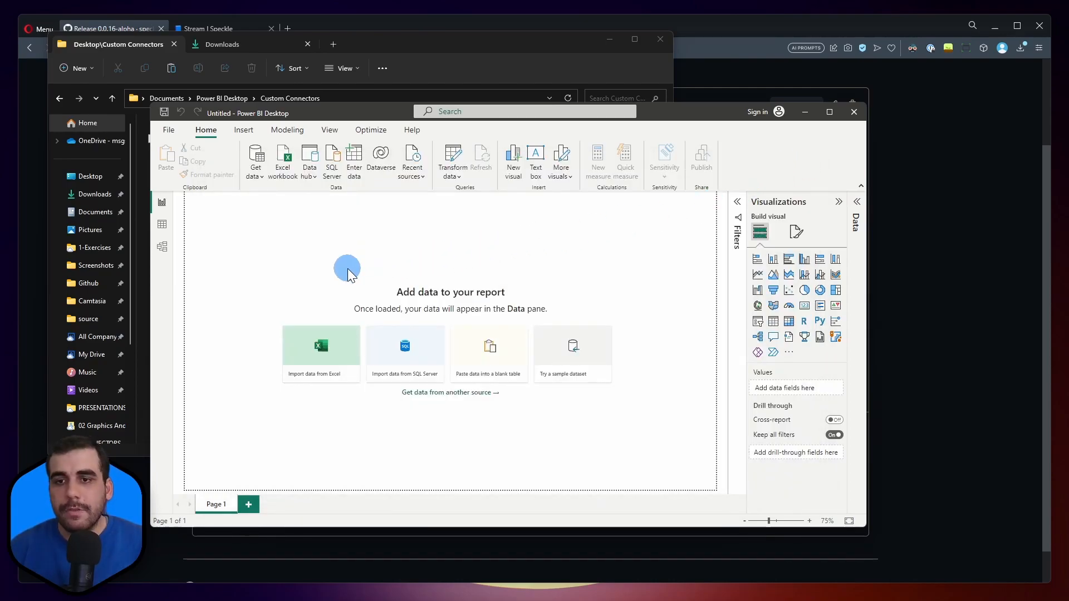
{"action": "mouse_move", "coordinate": [256, 157]}
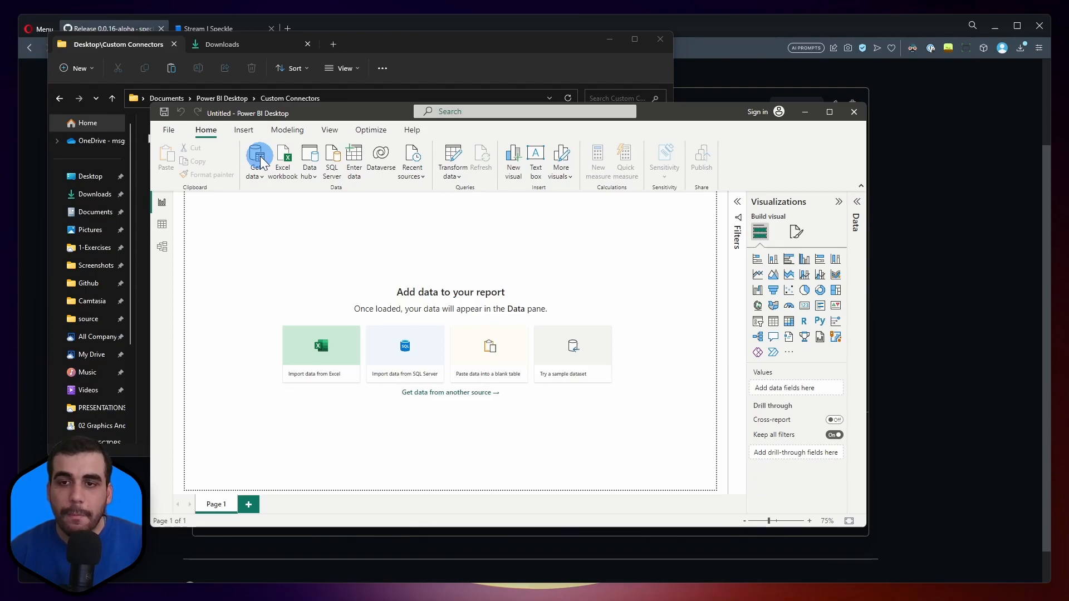
{"action": "left_click", "coordinate": [256, 153]}
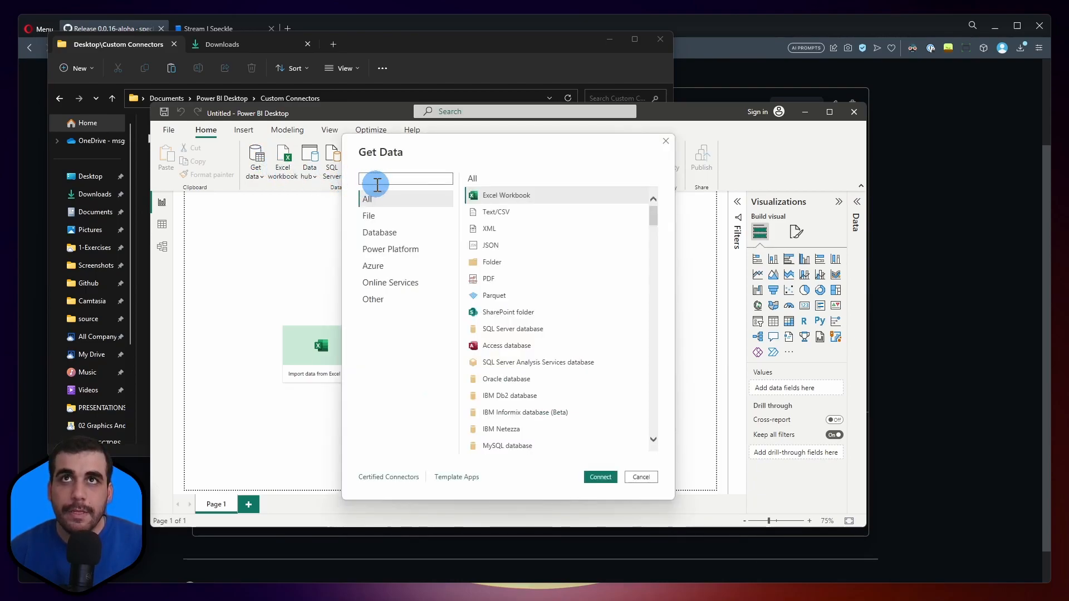
{"action": "type", "text": "spckle"}
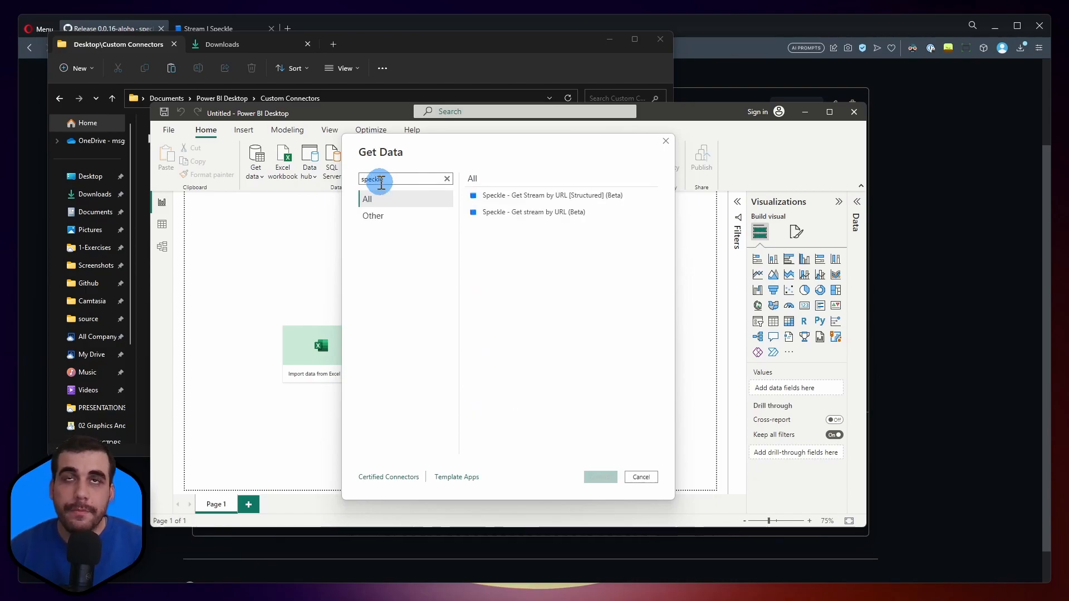
{"action": "left_click", "coordinate": [533, 212]}
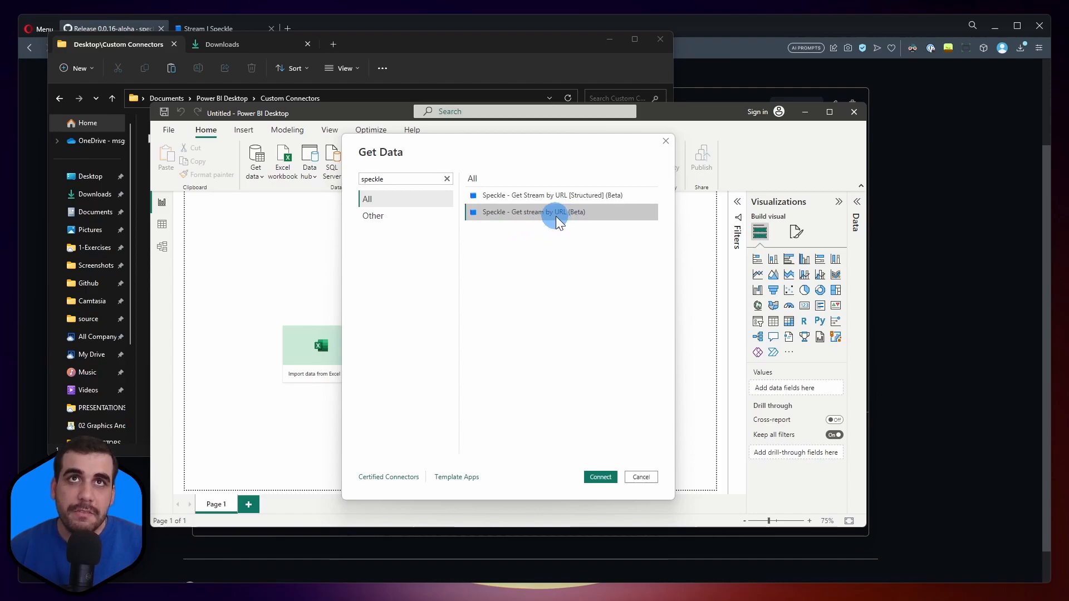
{"action": "mouse_move", "coordinate": [577, 222]}
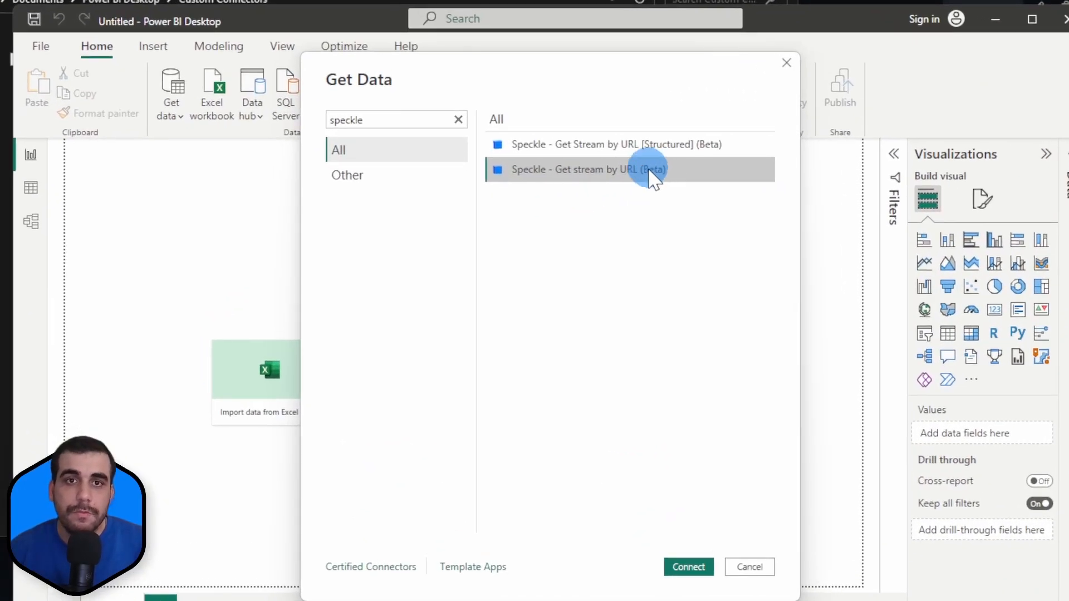
{"action": "left_click", "coordinate": [748, 567]}
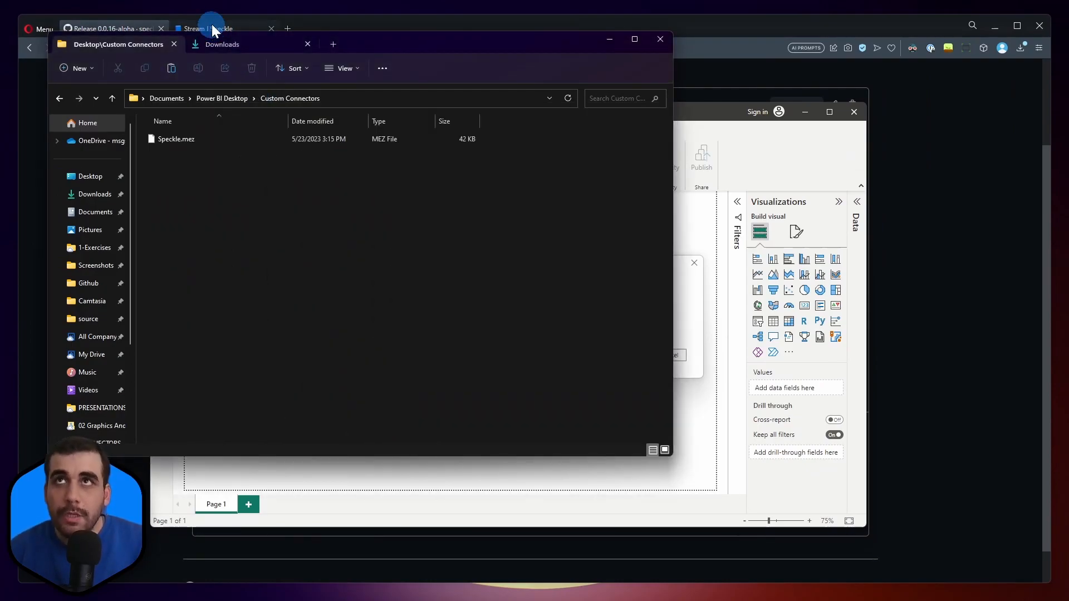
- Supply the Grenoble Housing stream URL from speckle.xyz and confirm it to reach sign-in
{"action": "left_click", "coordinate": [218, 28]}
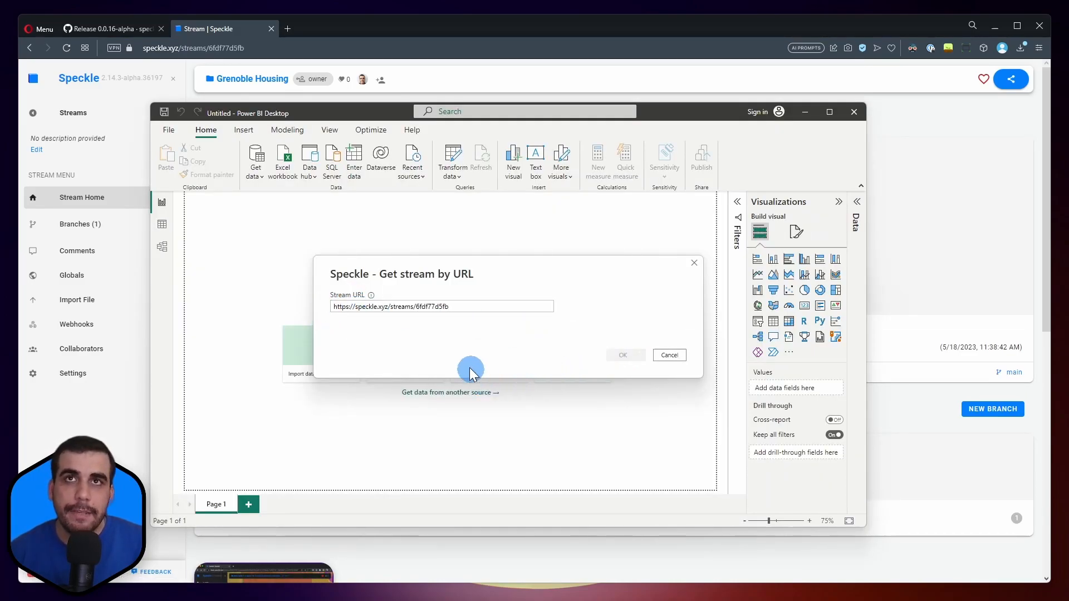
{"action": "left_click", "coordinate": [622, 354]}
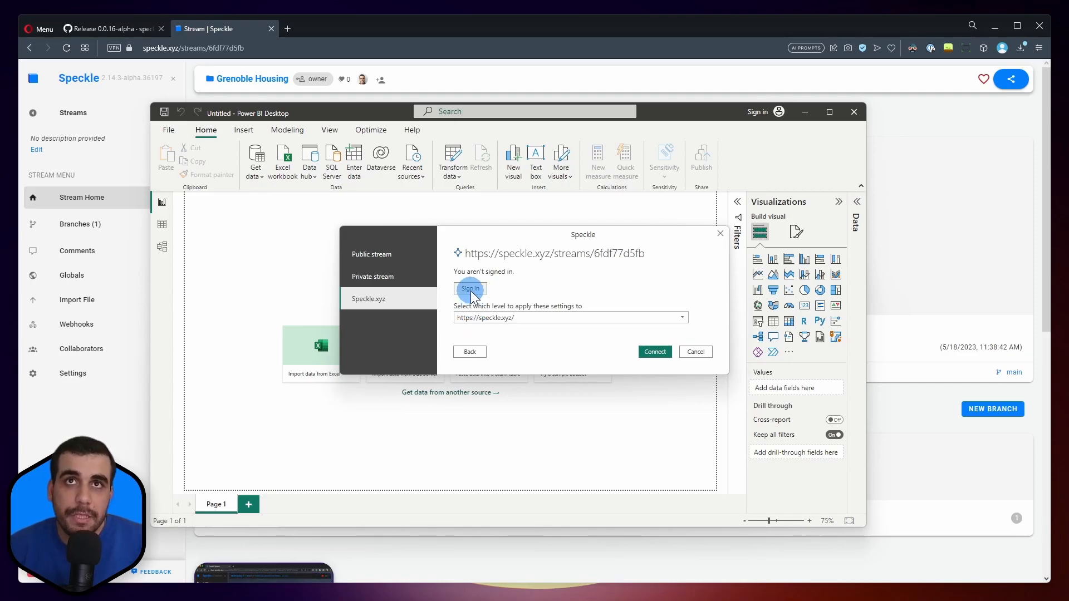
- Sign in to speckle.xyz and connect to preview the Grenoble Housing stream's data table
{"action": "left_click", "coordinate": [469, 288]}
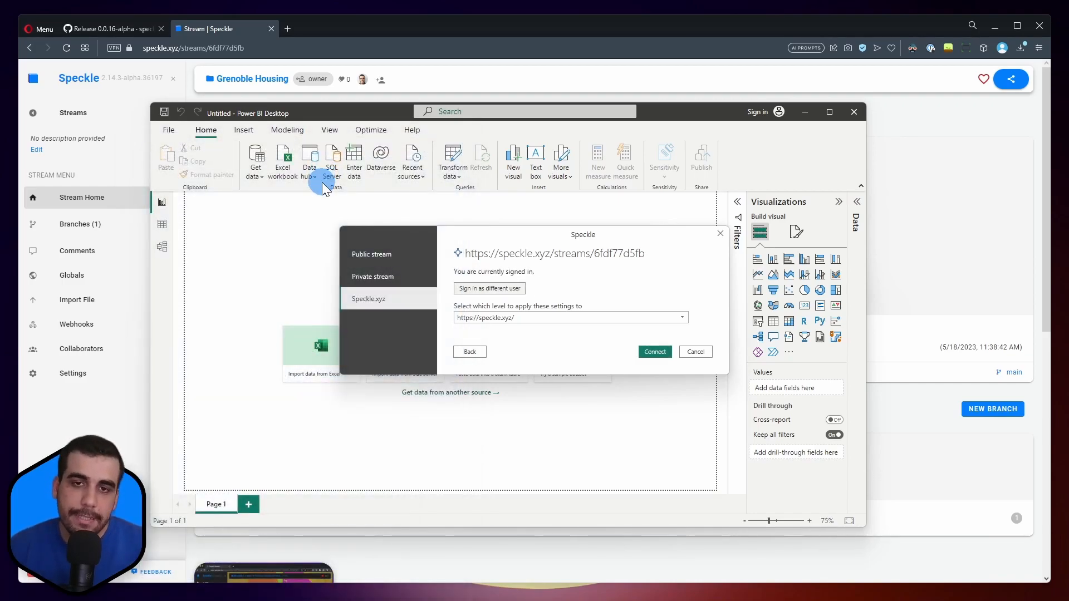
{"action": "mouse_move", "coordinate": [494, 280]}
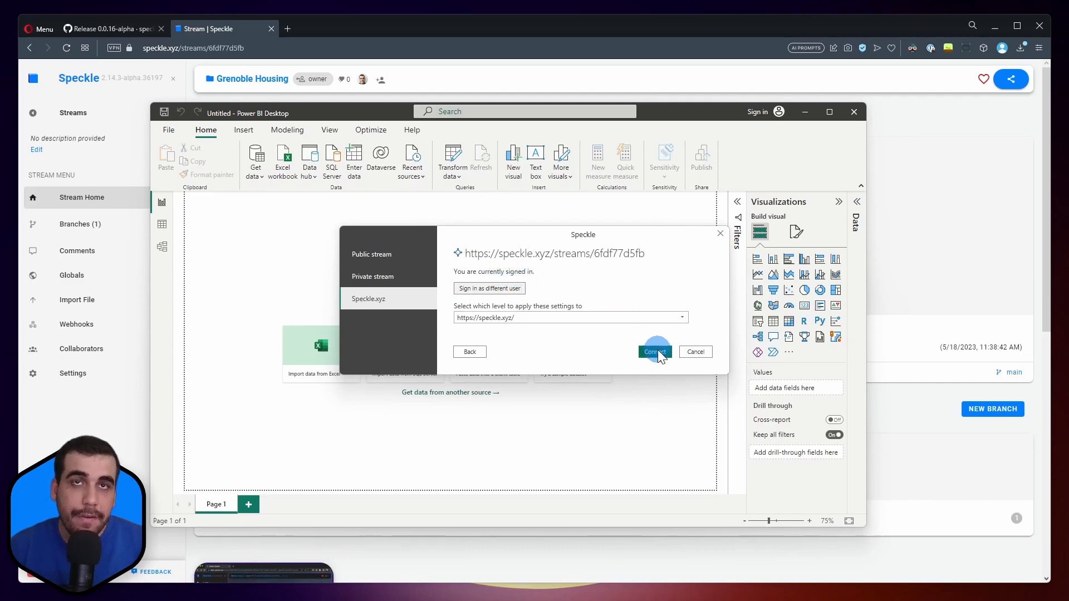
{"action": "left_click", "coordinate": [653, 352]}
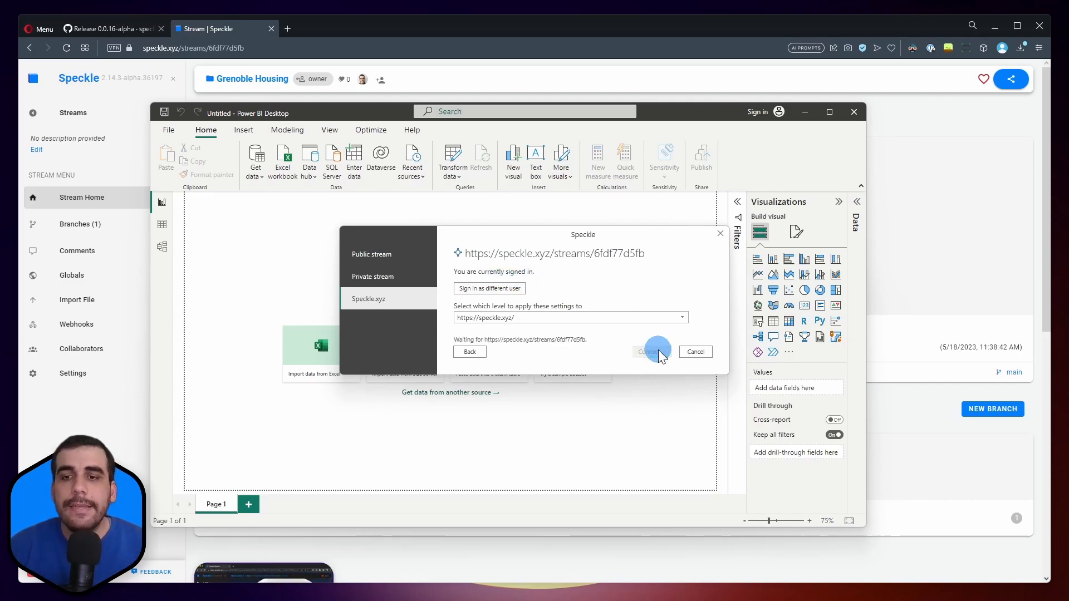
{"action": "left_click", "coordinate": [655, 351]}
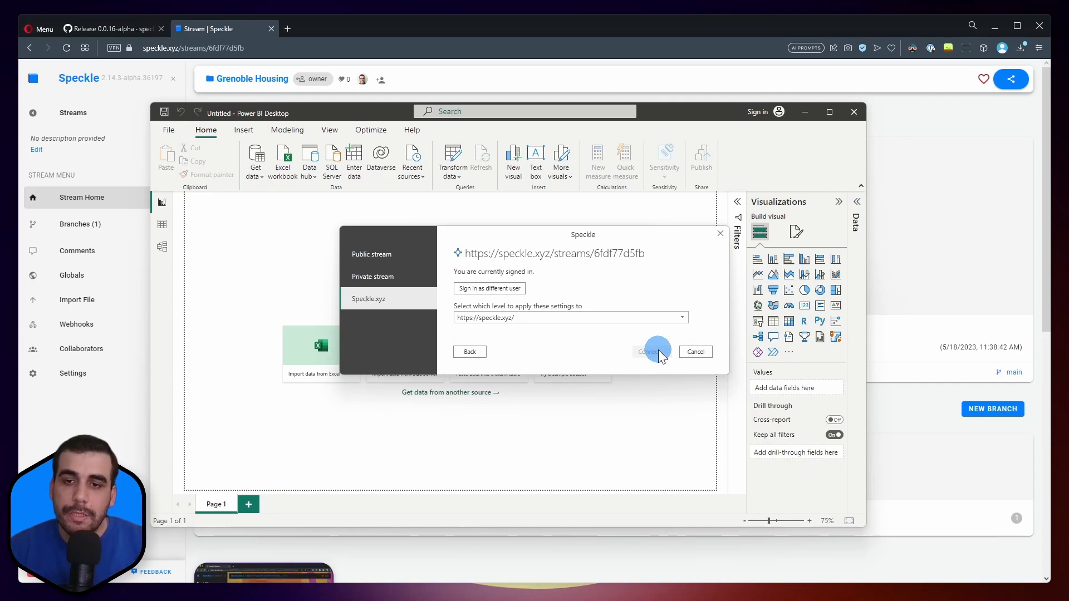
{"action": "left_click", "coordinate": [653, 350]}
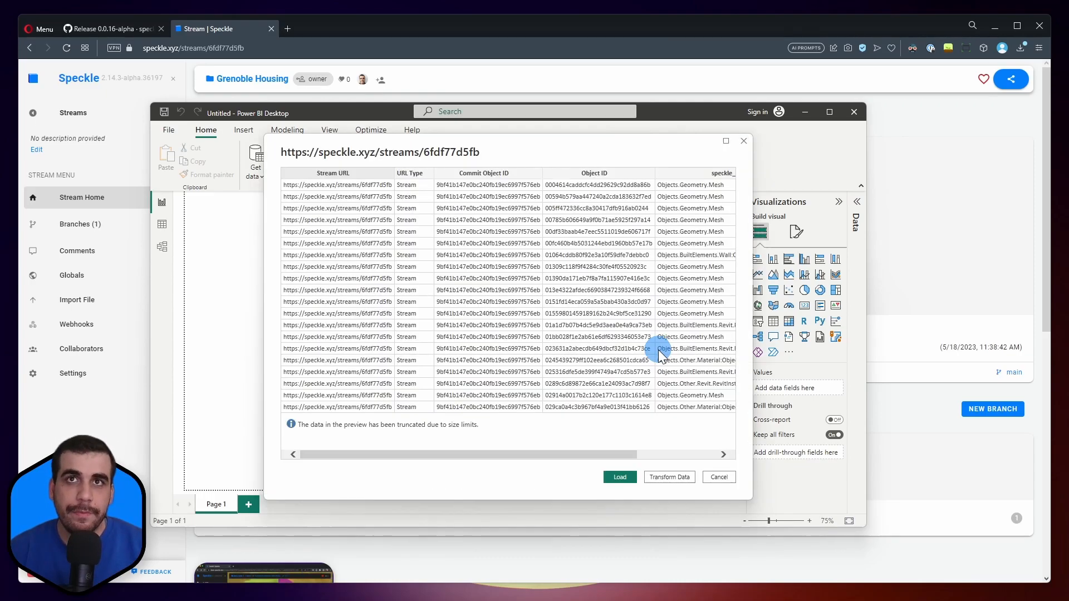